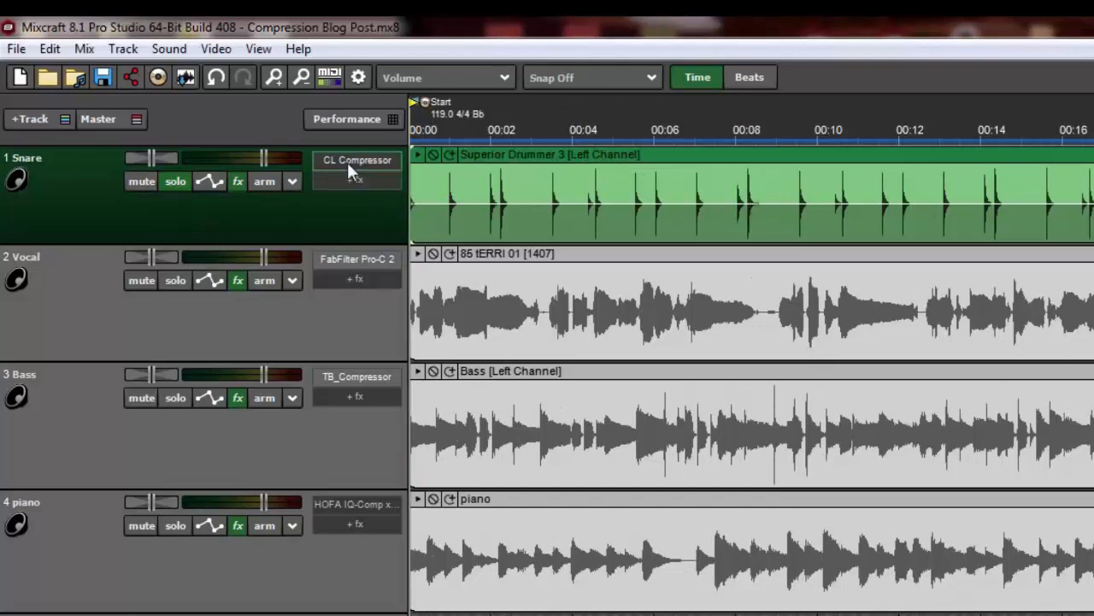
# Bring up the Classic Compressor settings on track 1 Snare.
pyautogui.click(356, 162)
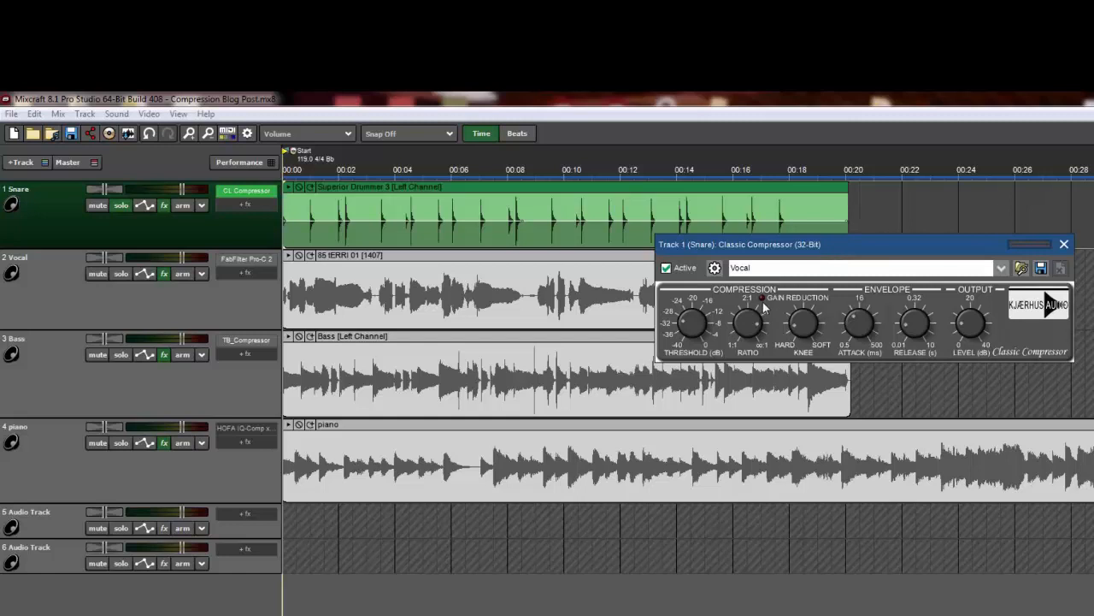
pyautogui.moveTo(778, 304)
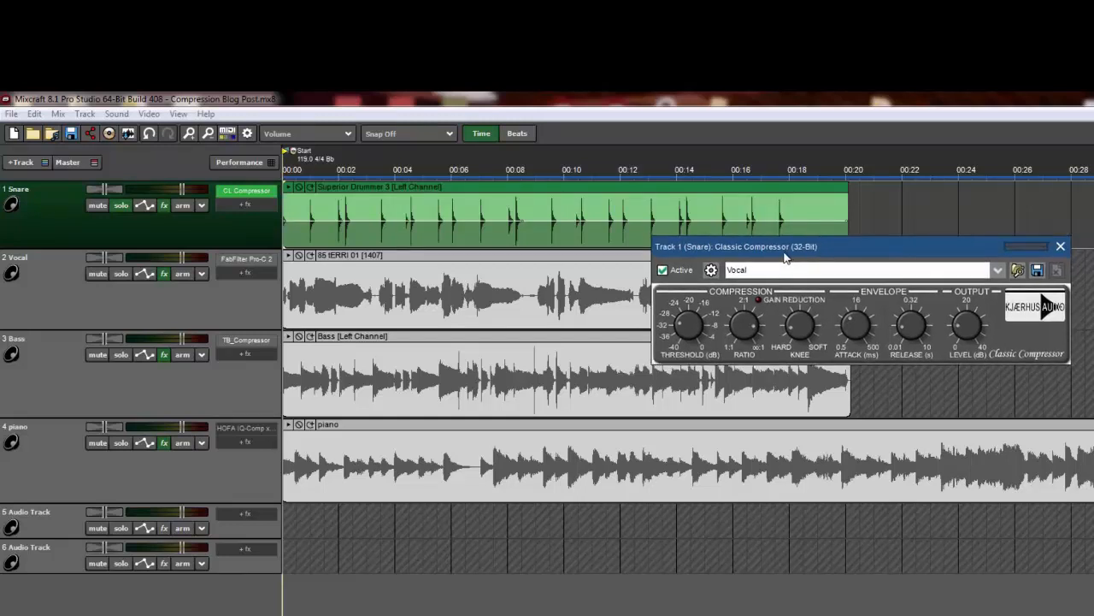
pyautogui.moveTo(893, 267)
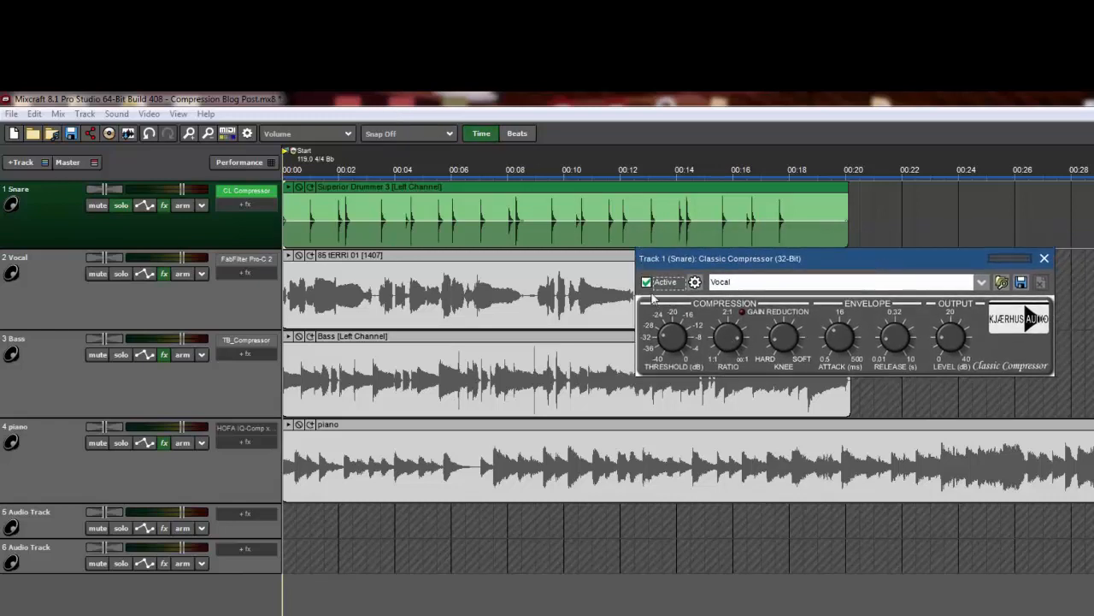
pyautogui.click(646, 282)
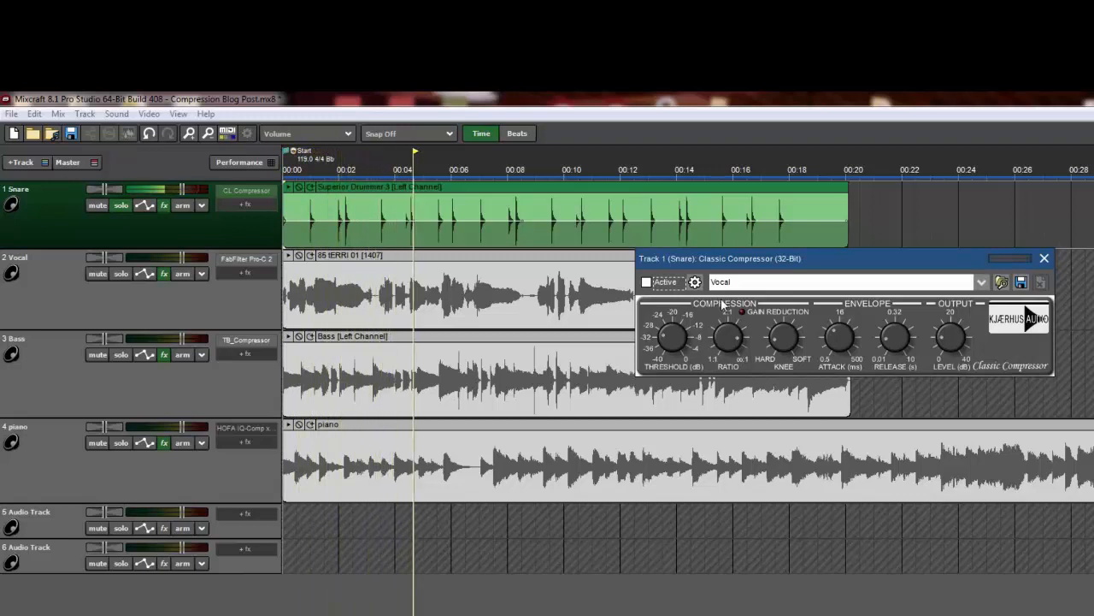
pyautogui.click(646, 282)
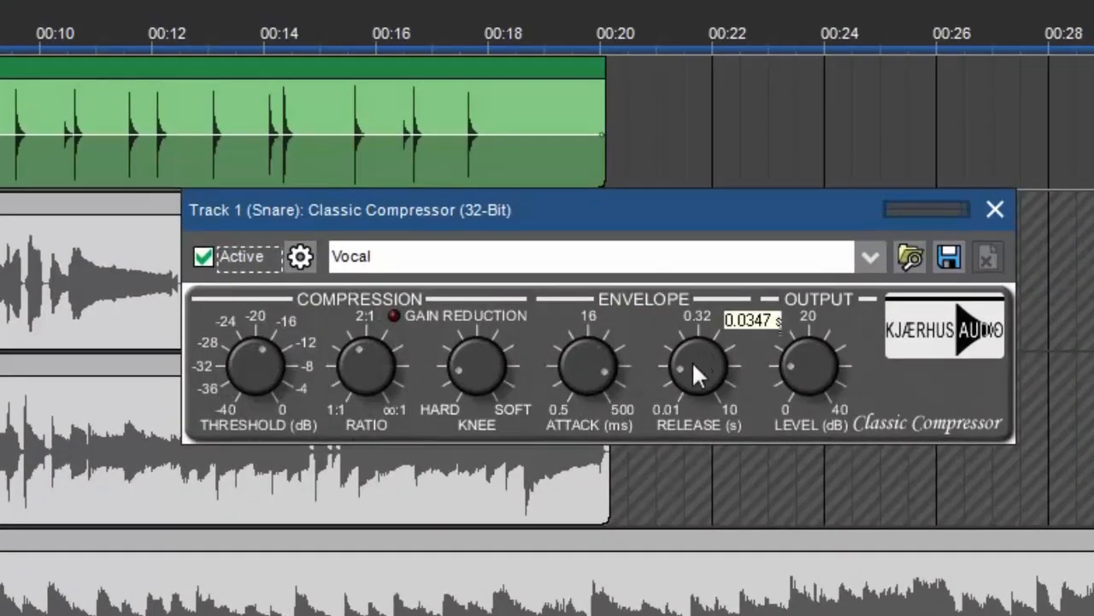
pyautogui.moveTo(715, 333)
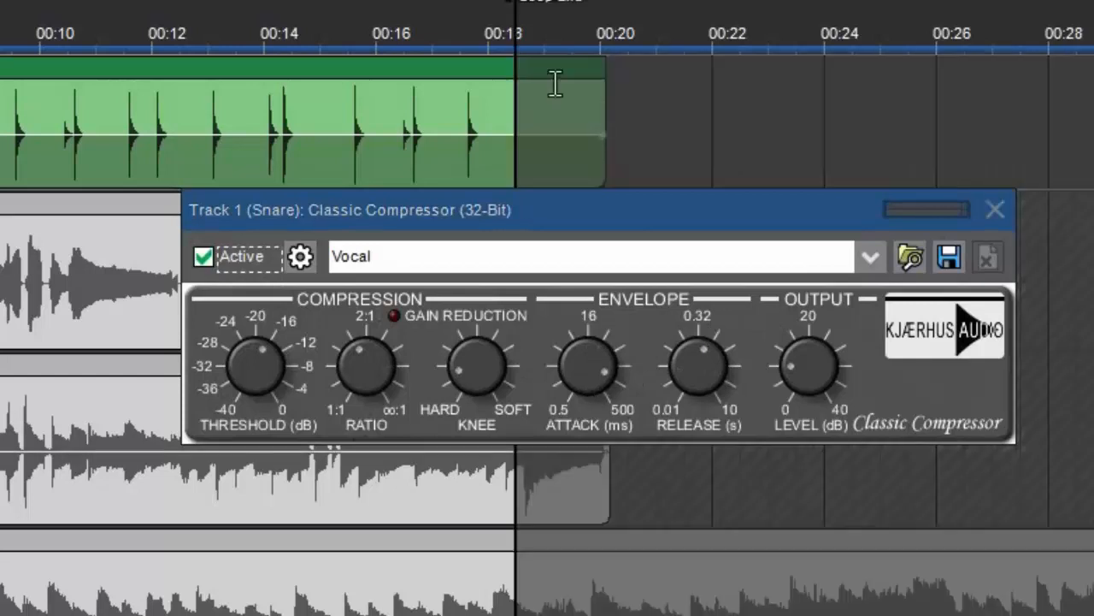
pyautogui.moveTo(556, 209); pyautogui.dragTo(451, 204)
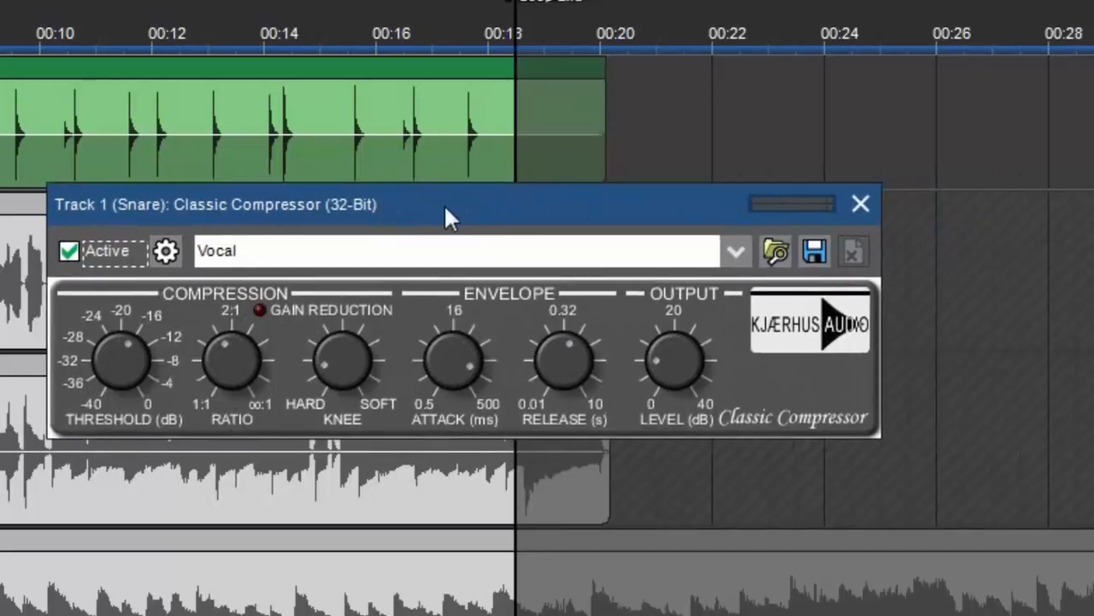
pyautogui.moveTo(500, 250)
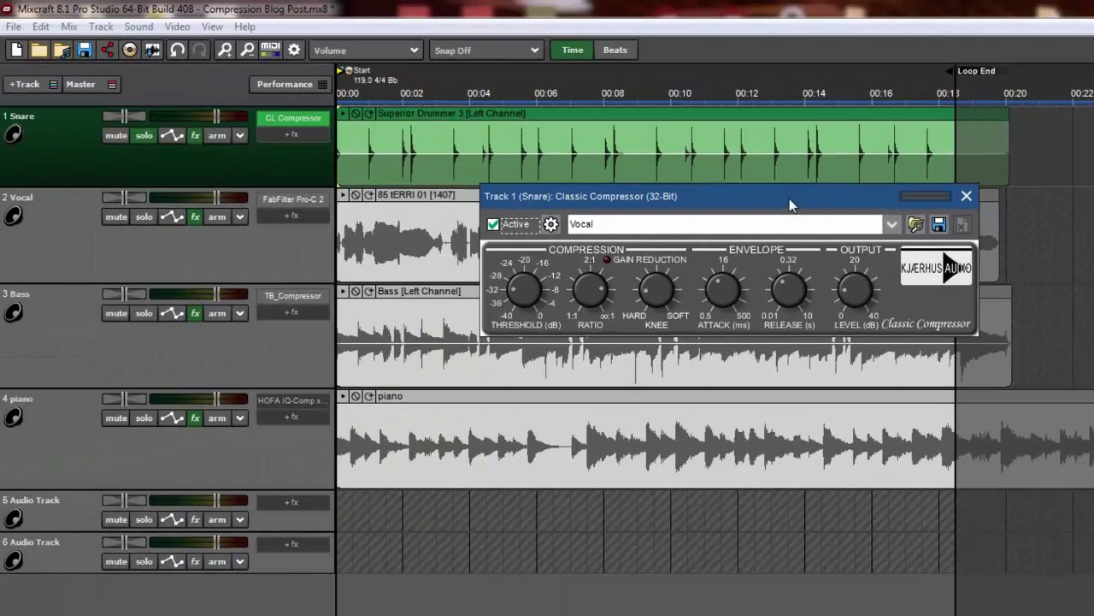
pyautogui.moveTo(732, 297)
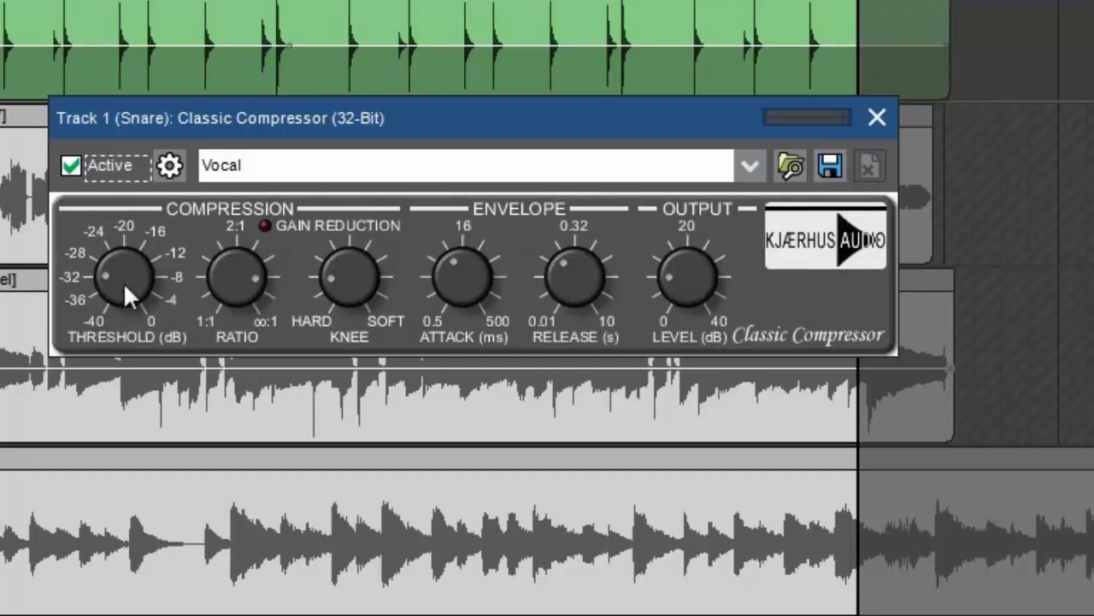
pyautogui.moveTo(89, 282)
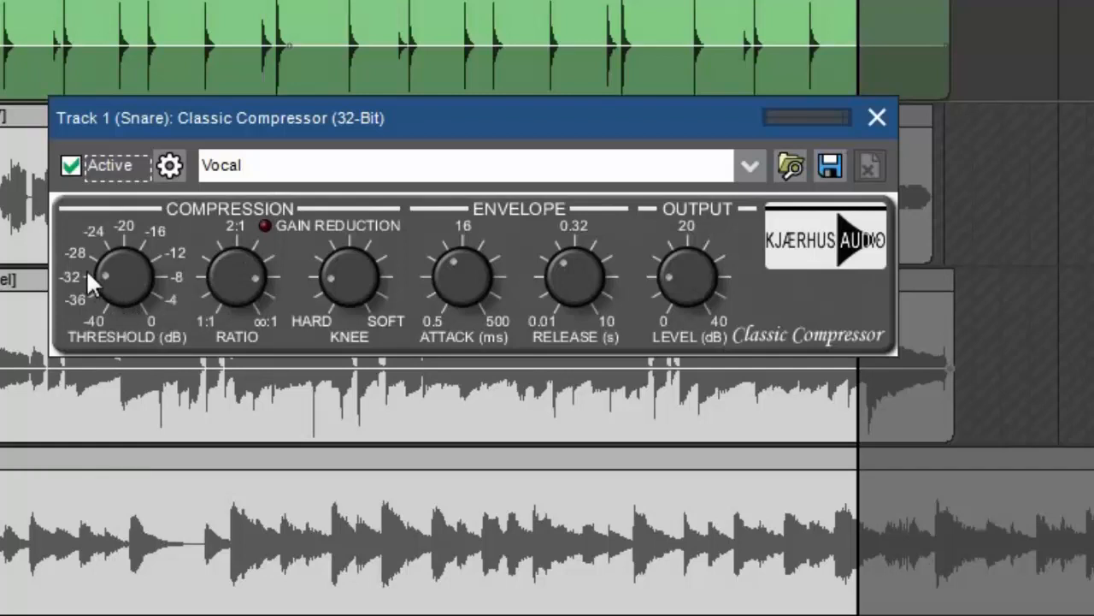
# Try the snare threshold up near -22 dB, then settle it at about -31.2 dB with ratio 2:1.
pyautogui.moveTo(106, 275); pyautogui.dragTo(128, 256)
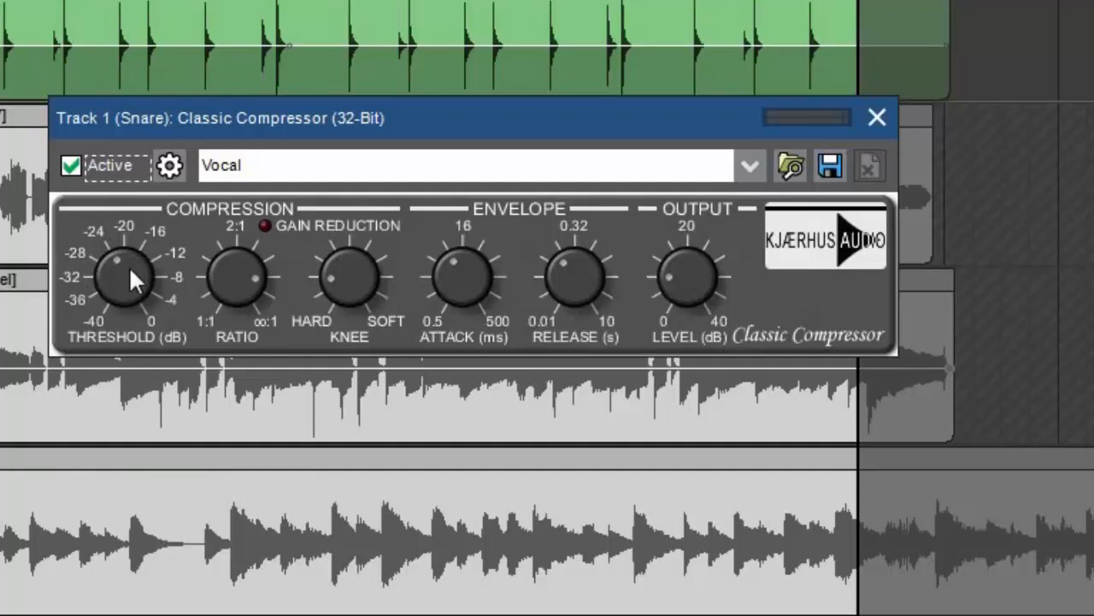
pyautogui.moveTo(124, 304)
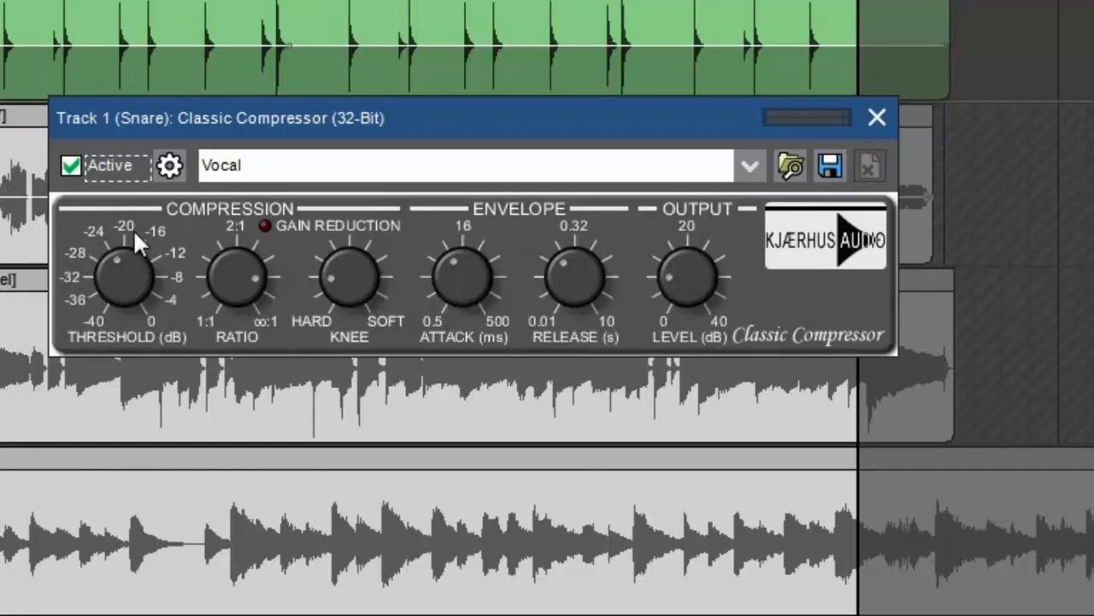
pyautogui.moveTo(123, 291)
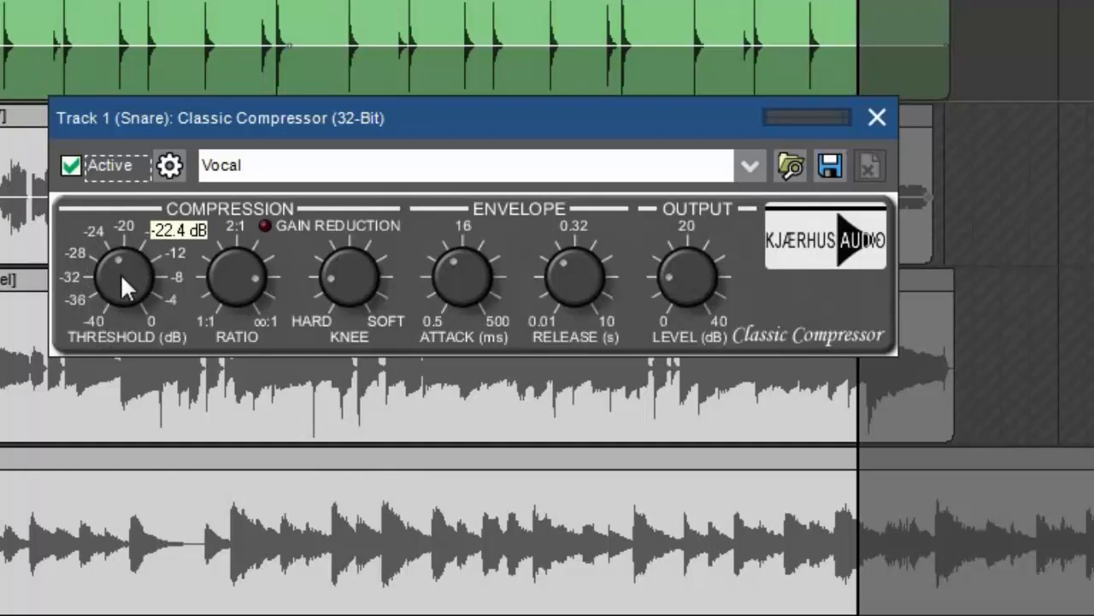
pyautogui.moveTo(123, 273); pyautogui.dragTo(129, 304)
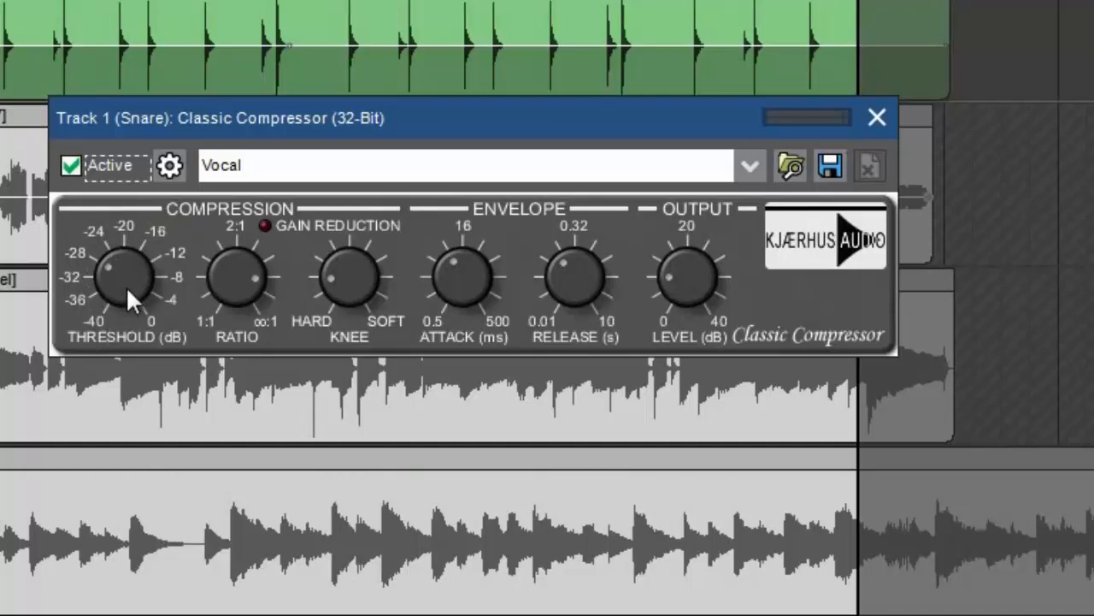
pyautogui.moveTo(120, 260)
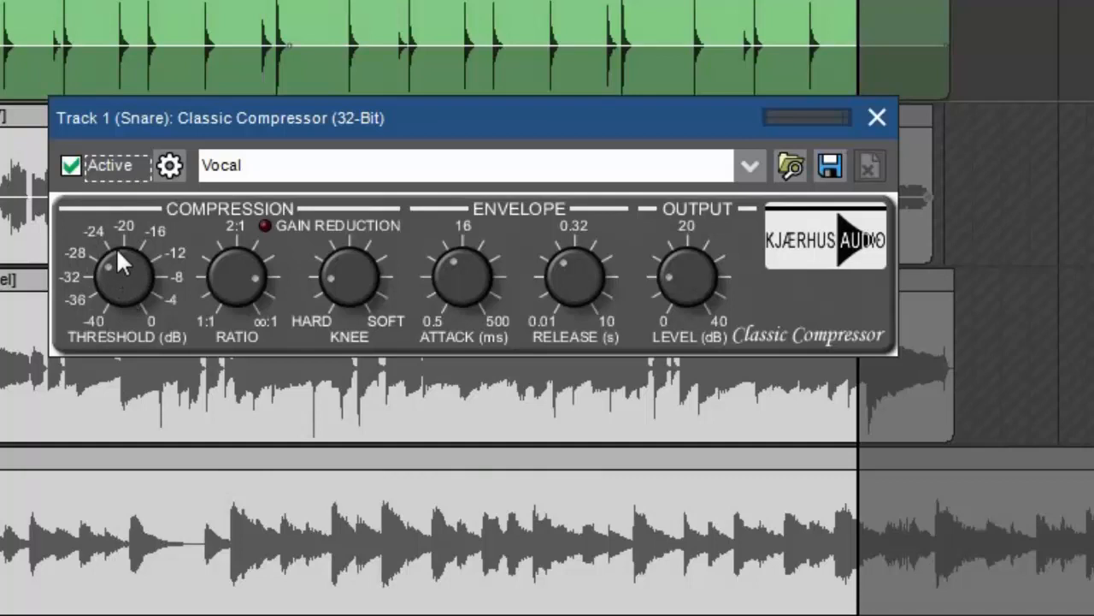
pyautogui.moveTo(134, 270)
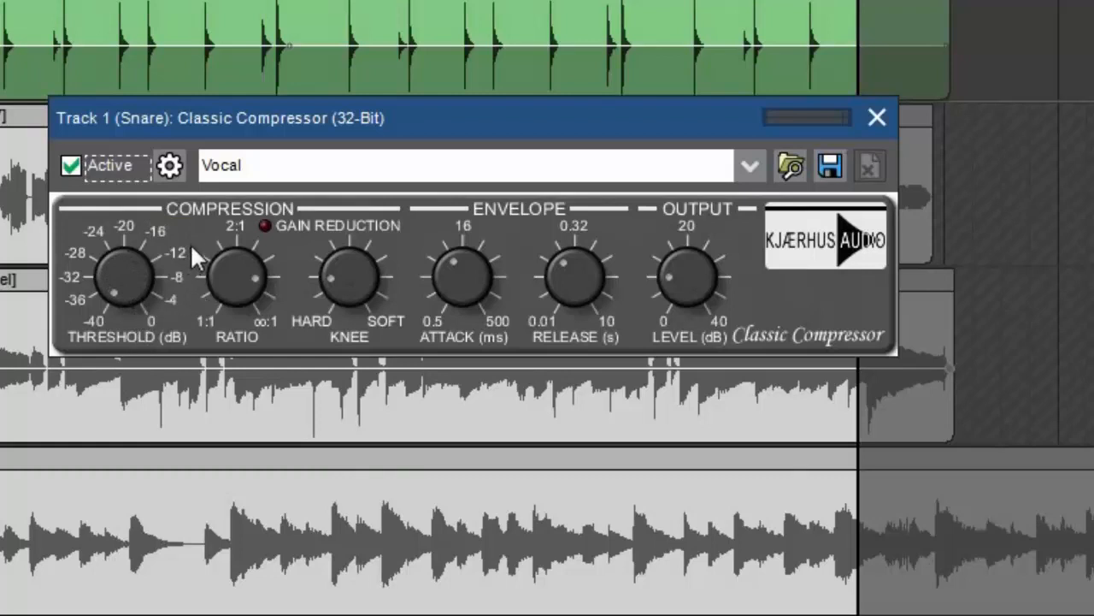
pyautogui.moveTo(140, 287)
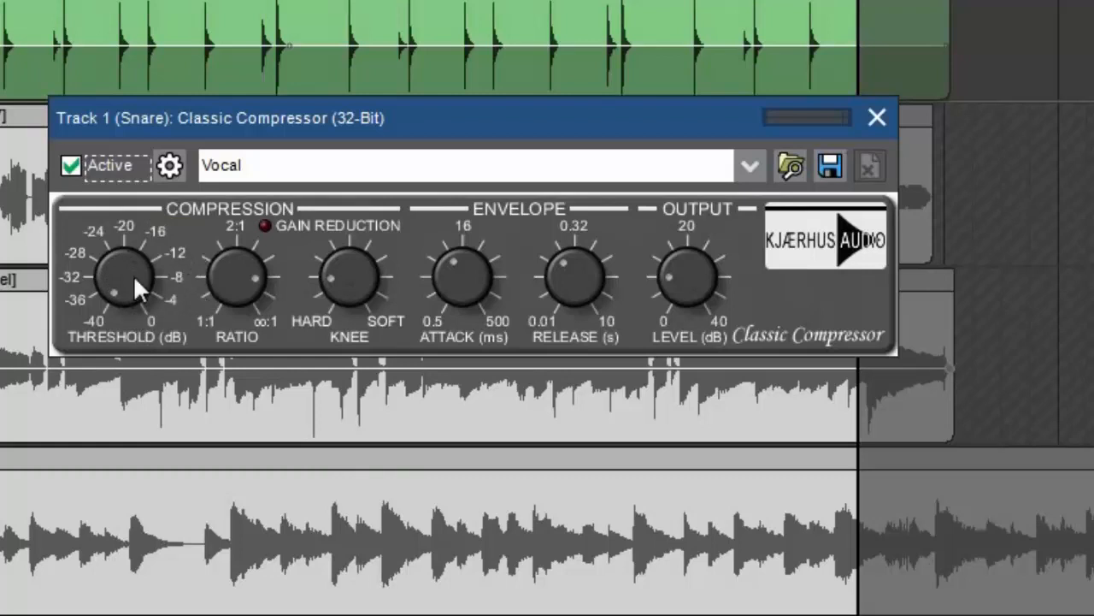
pyautogui.moveTo(128, 291); pyautogui.dragTo(128, 257)
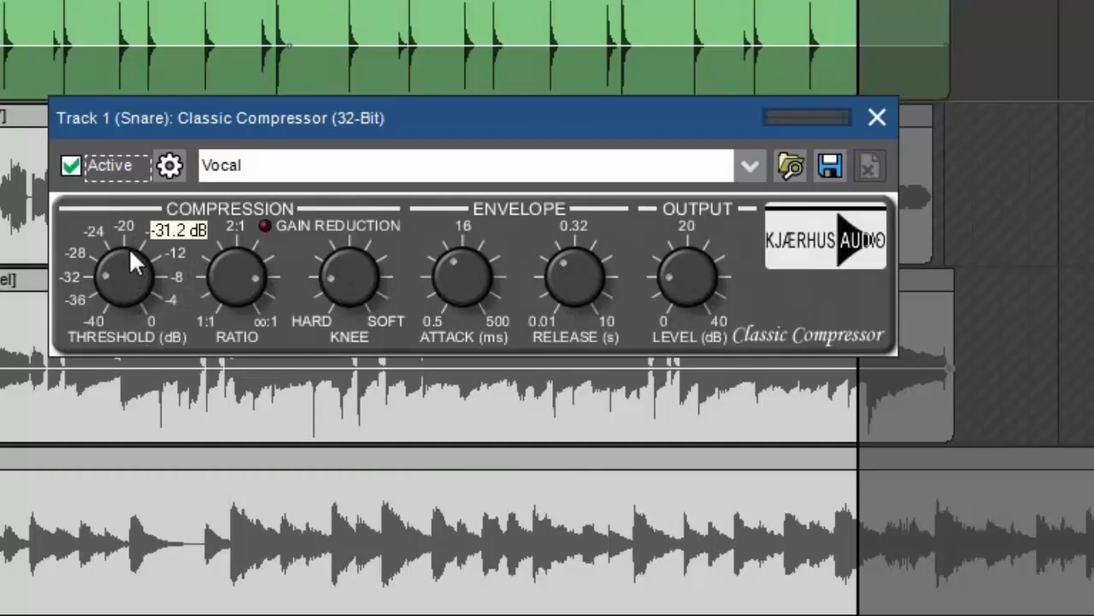
pyautogui.moveTo(128, 257); pyautogui.dragTo(141, 271)
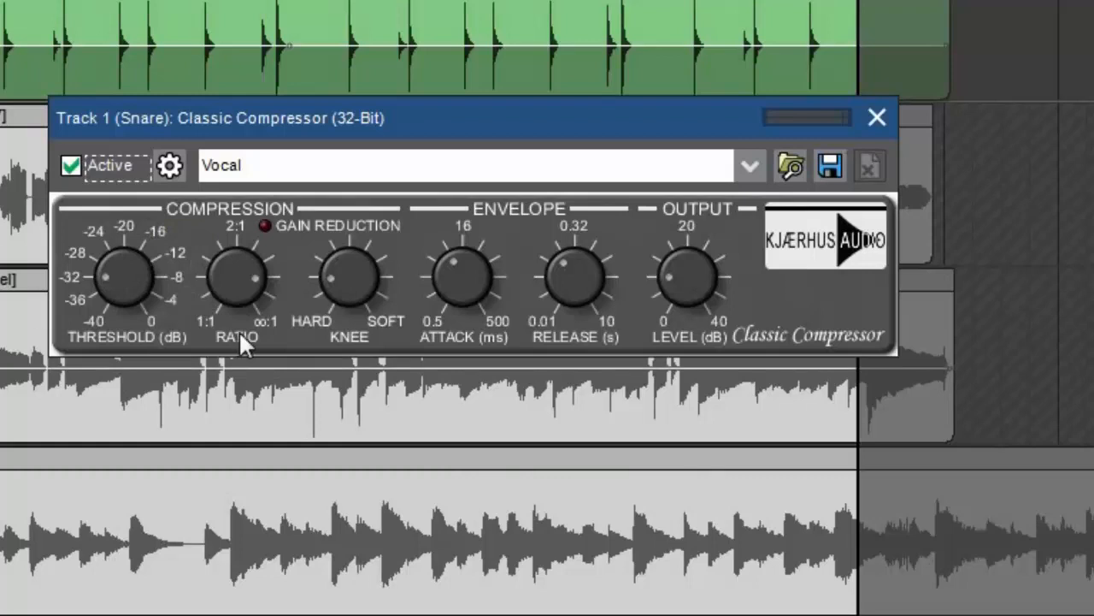
pyautogui.moveTo(294, 236)
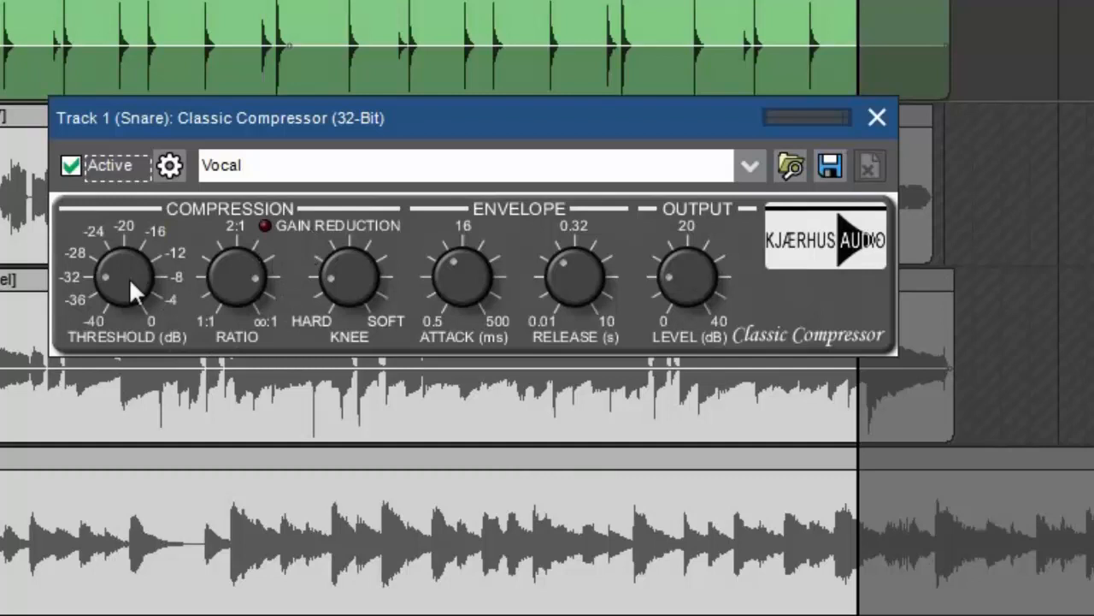
pyautogui.moveTo(282, 243)
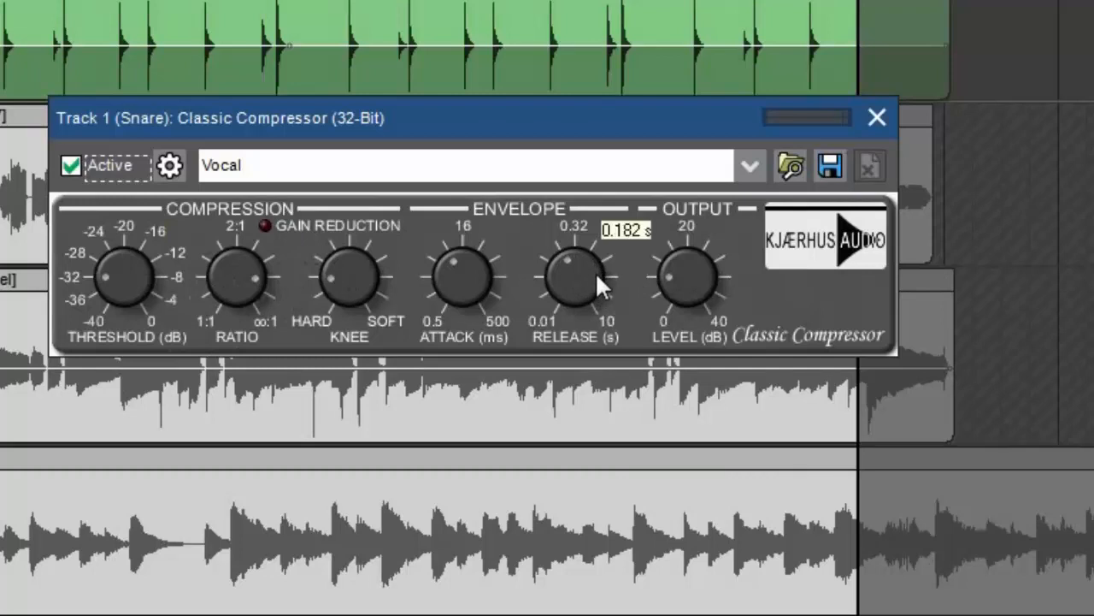
pyautogui.moveTo(571, 283)
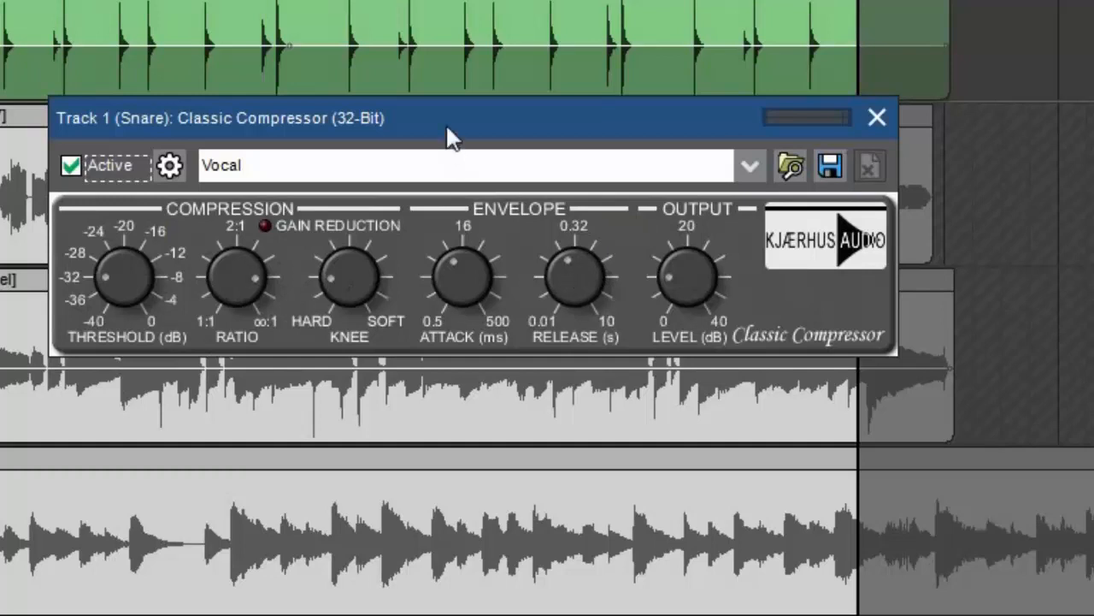
# Move the compressor window and shorten the snare release to about 0.0741 s.
pyautogui.moveTo(454, 118); pyautogui.dragTo(465, 141)
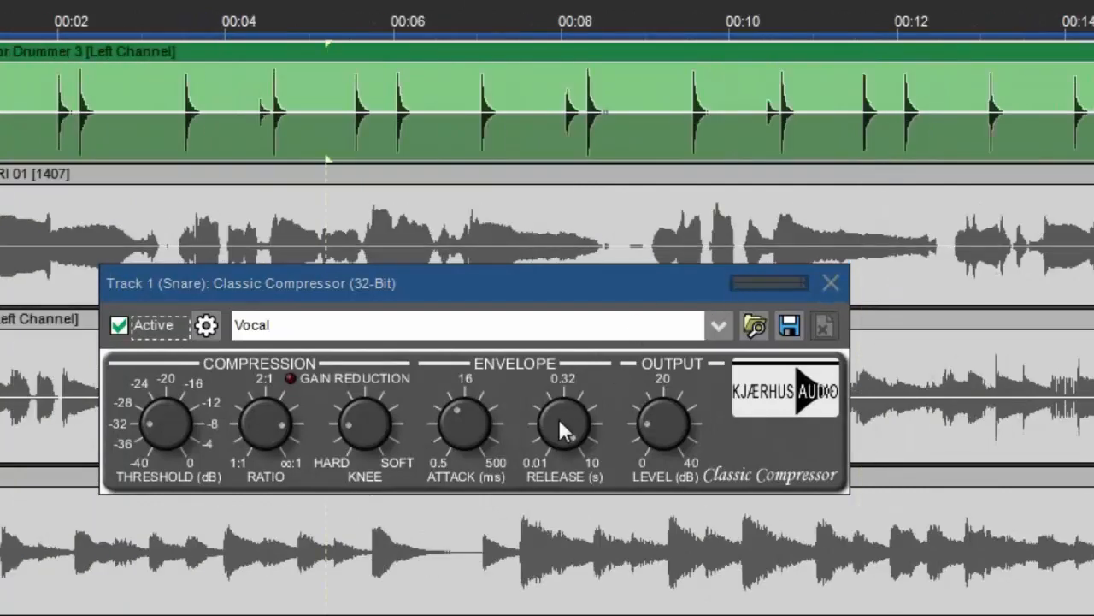
pyautogui.moveTo(563, 419); pyautogui.dragTo(583, 517)
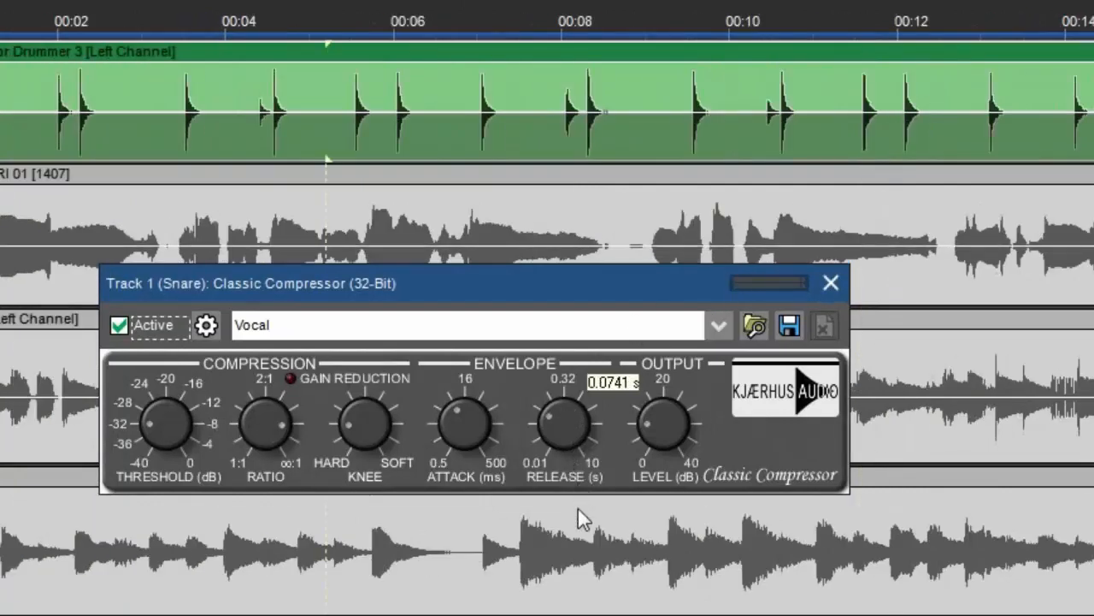
pyautogui.moveTo(585, 306)
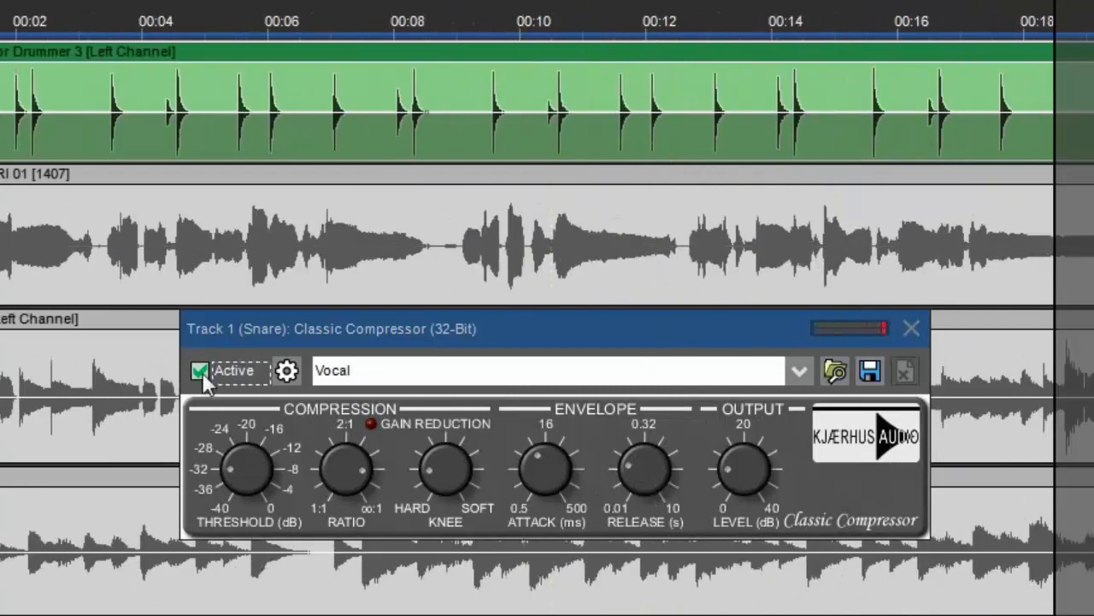
# Bypass and re-enable the snare compressor via Active, then close it with compression on.
pyautogui.click(199, 371)
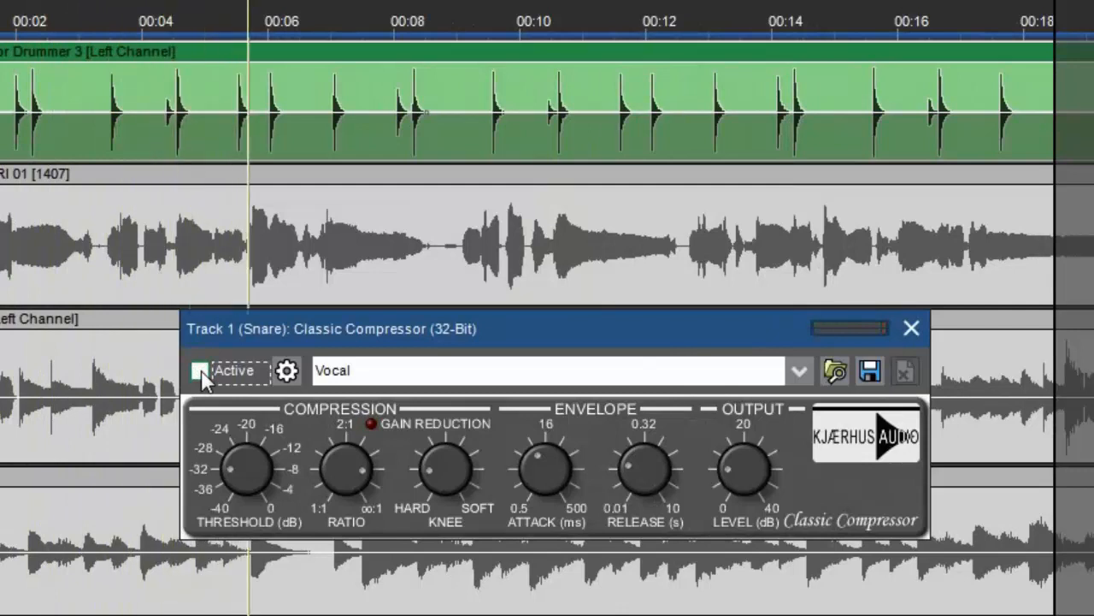
pyautogui.click(198, 369)
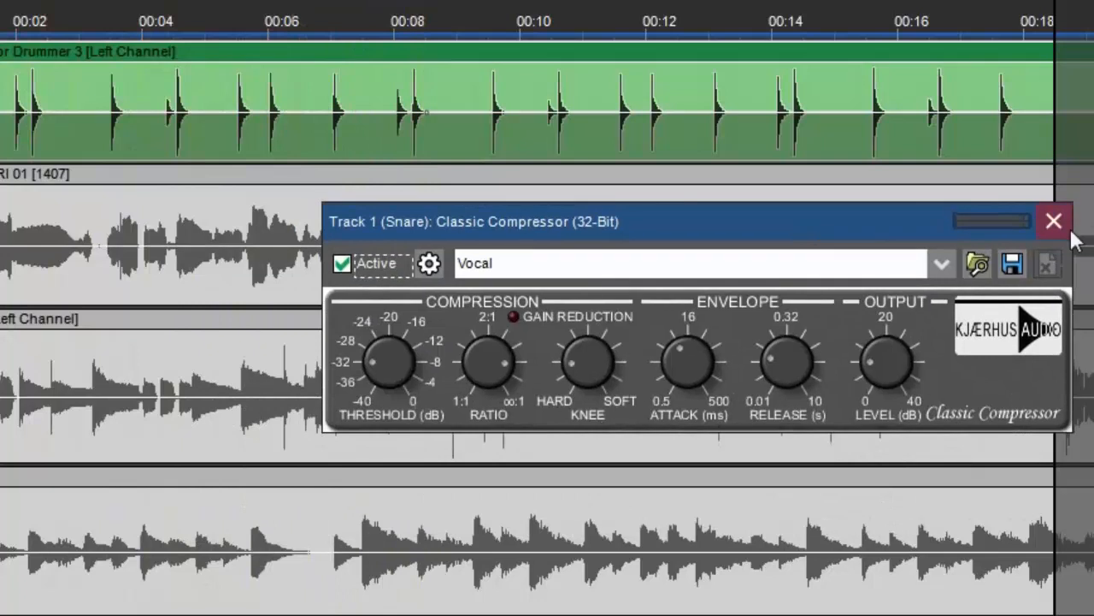
pyautogui.click(1054, 221)
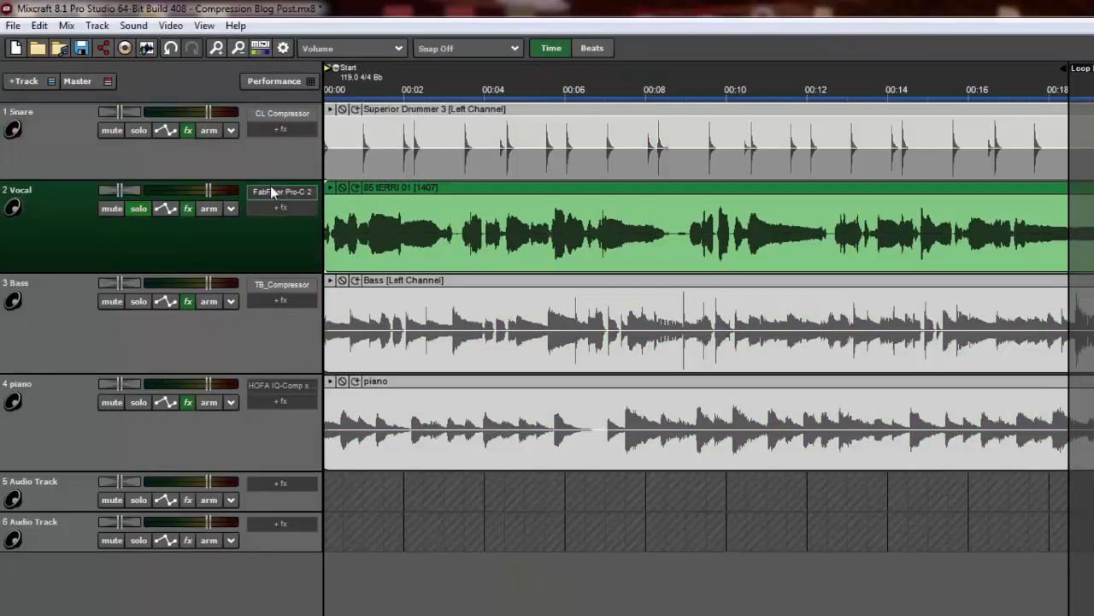
pyautogui.click(282, 191)
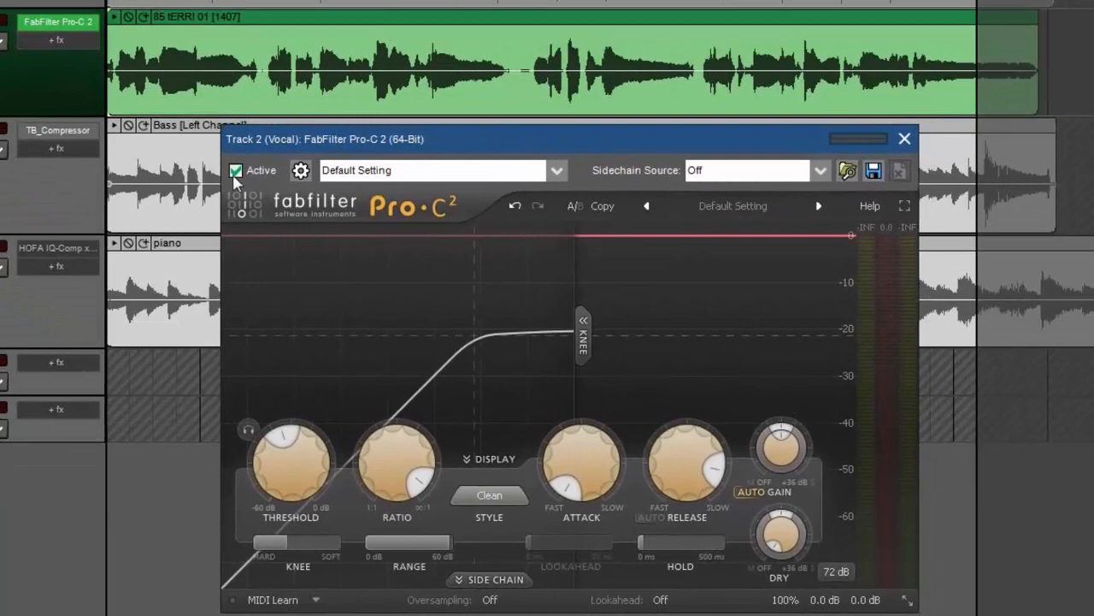
pyautogui.click(236, 171)
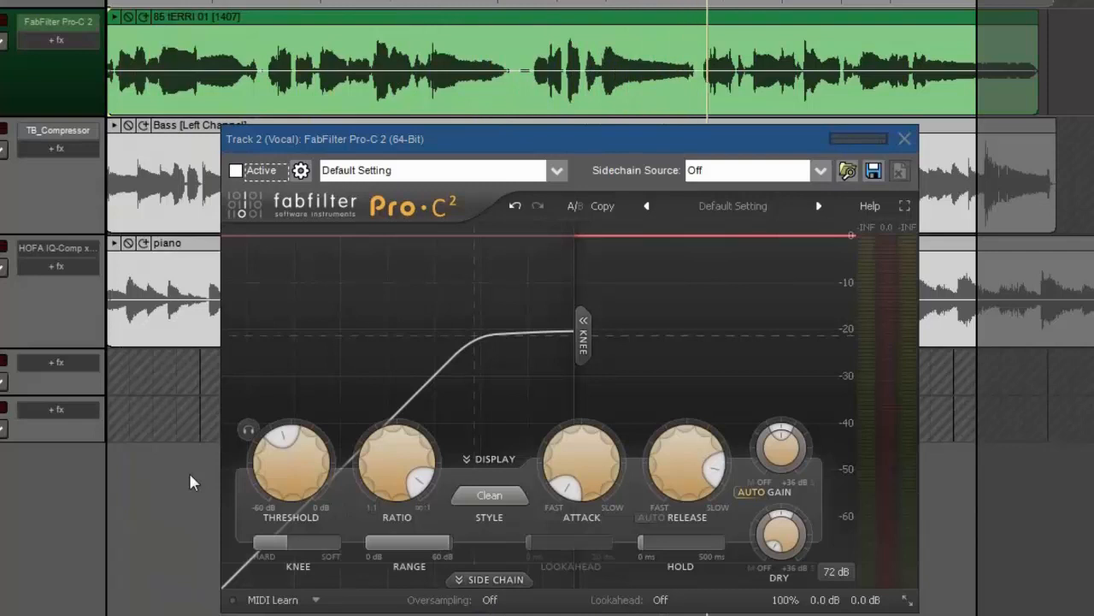
pyautogui.moveTo(609, 342)
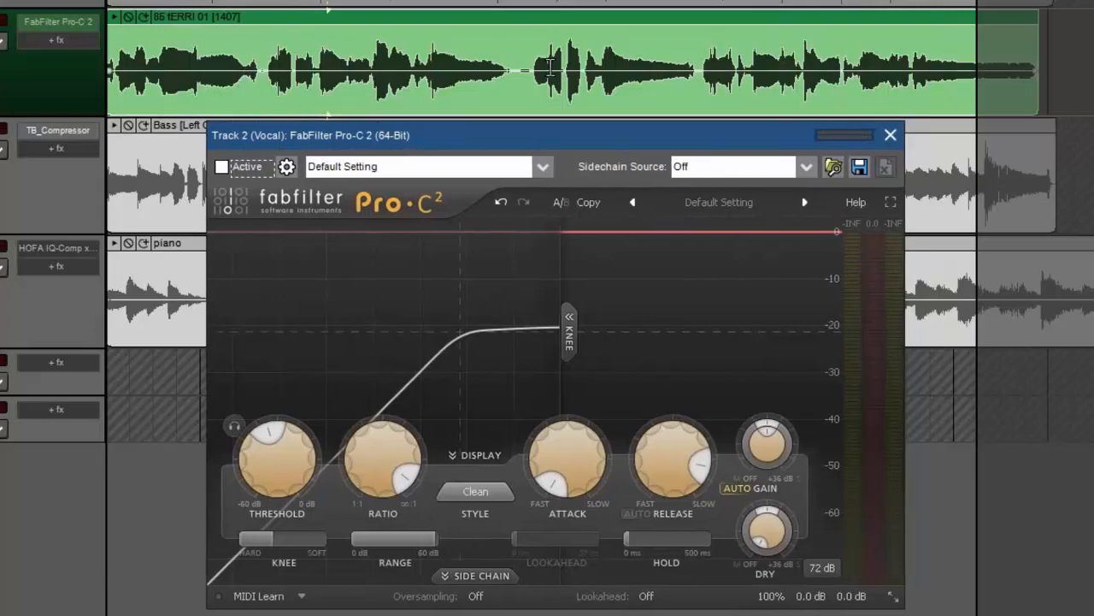
pyautogui.moveTo(671, 274)
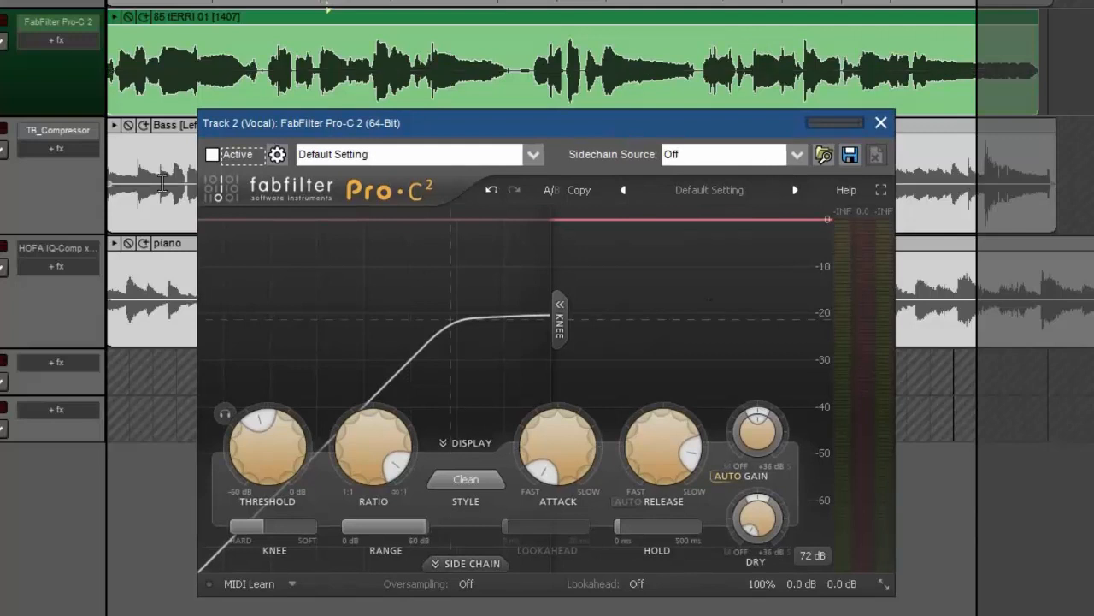
# Tick Active on the Vocal track's FabFilter Pro-C 2 compressor.
pyautogui.click(212, 154)
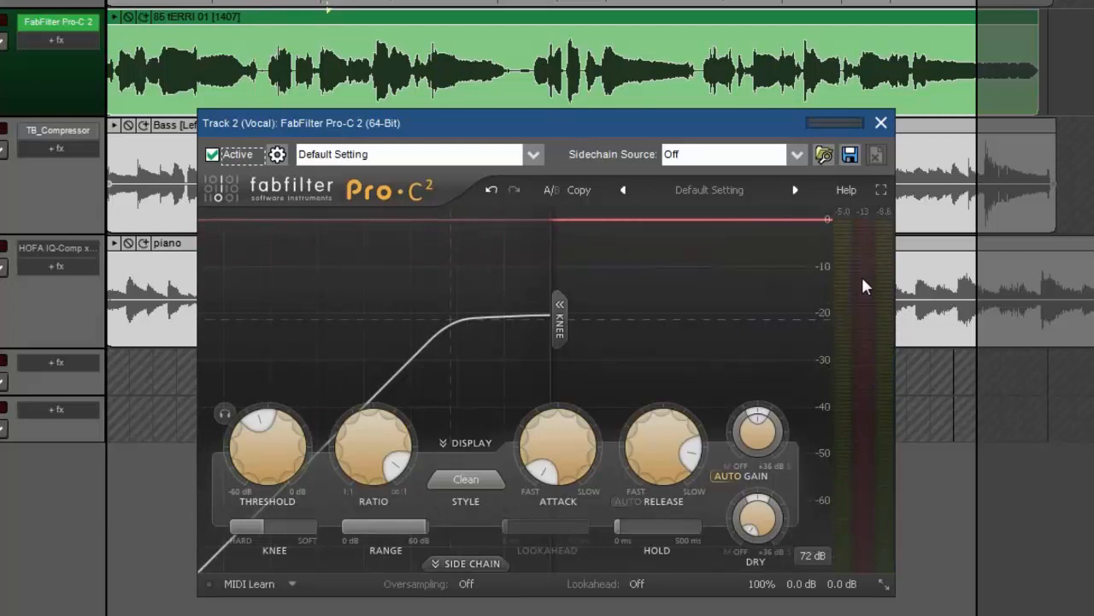
pyautogui.moveTo(827, 286)
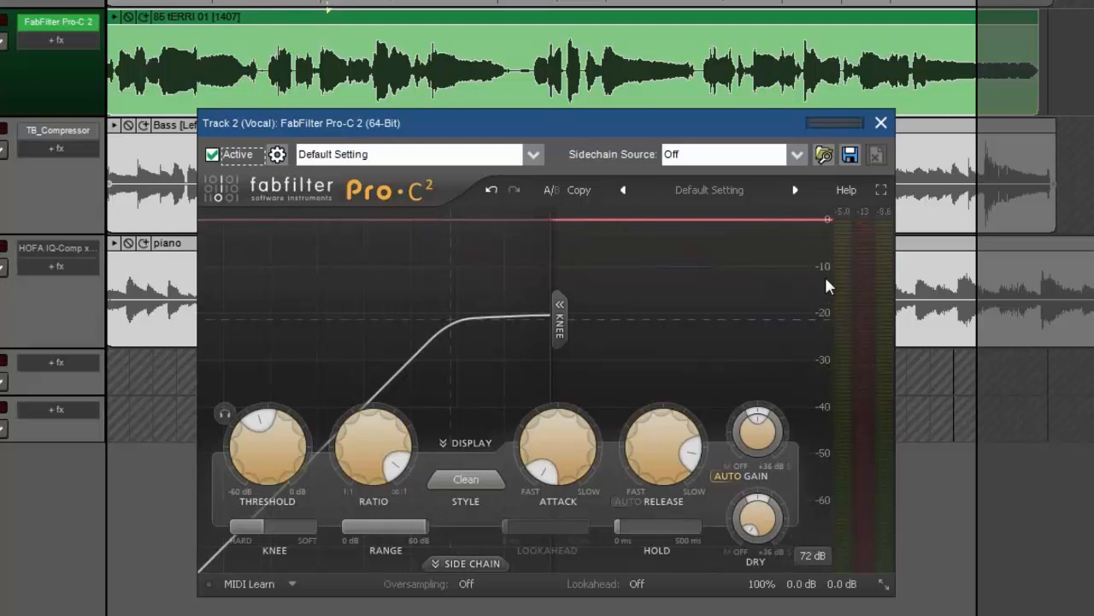
pyautogui.moveTo(708, 354)
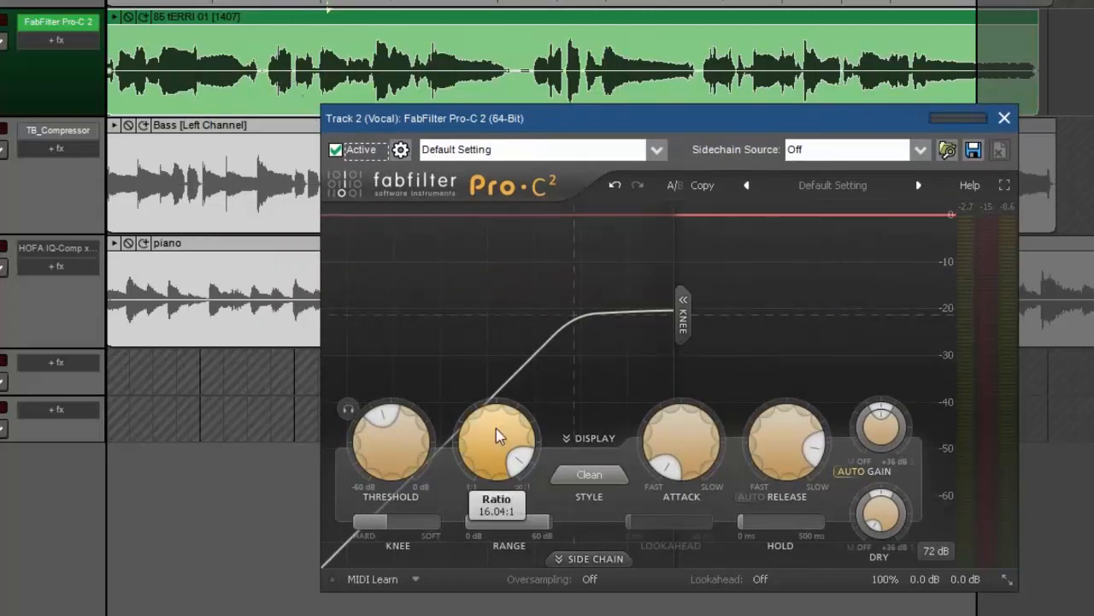
# Raise the Pro-C 2 ratio and fine-tune the vocal threshold to around -22 dB during playback.
pyautogui.moveTo(499, 436); pyautogui.dragTo(521, 513)
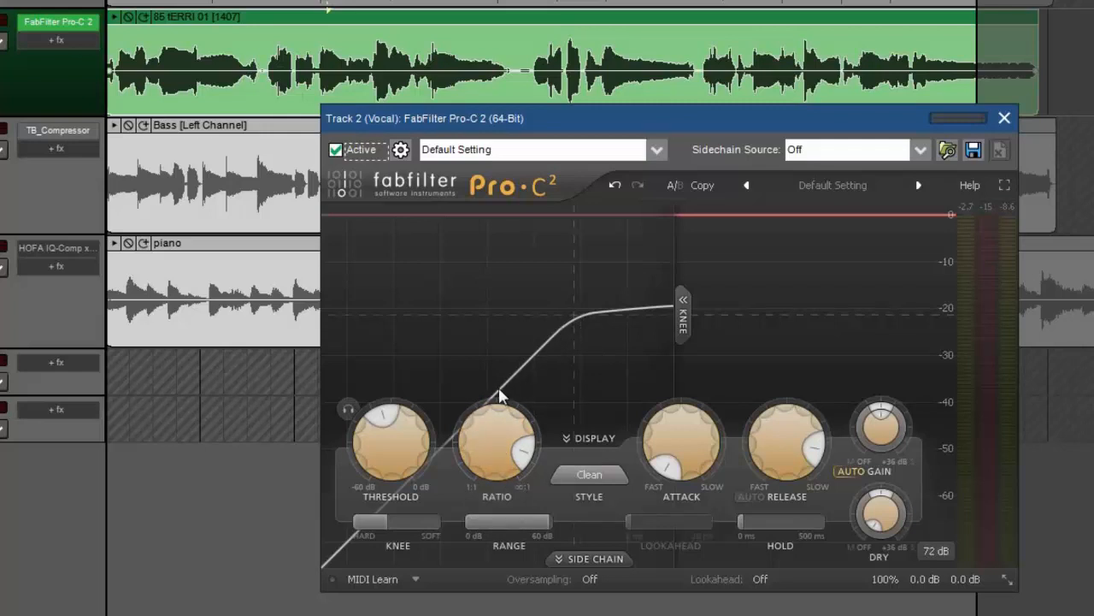
pyautogui.moveTo(501, 397); pyautogui.dragTo(379, 477)
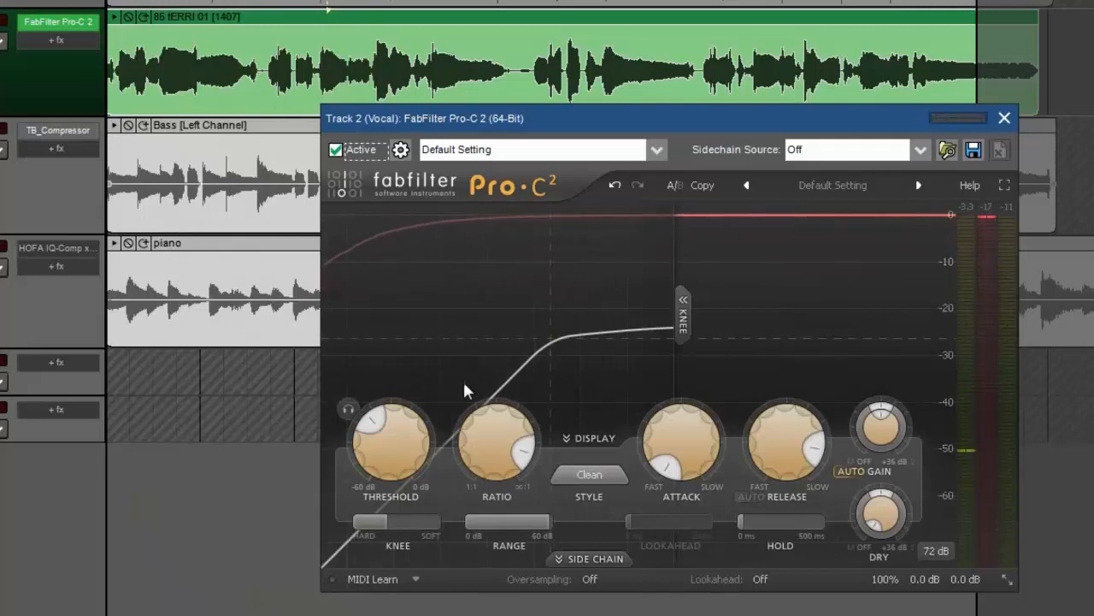
pyautogui.moveTo(390, 431); pyautogui.dragTo(390, 419)
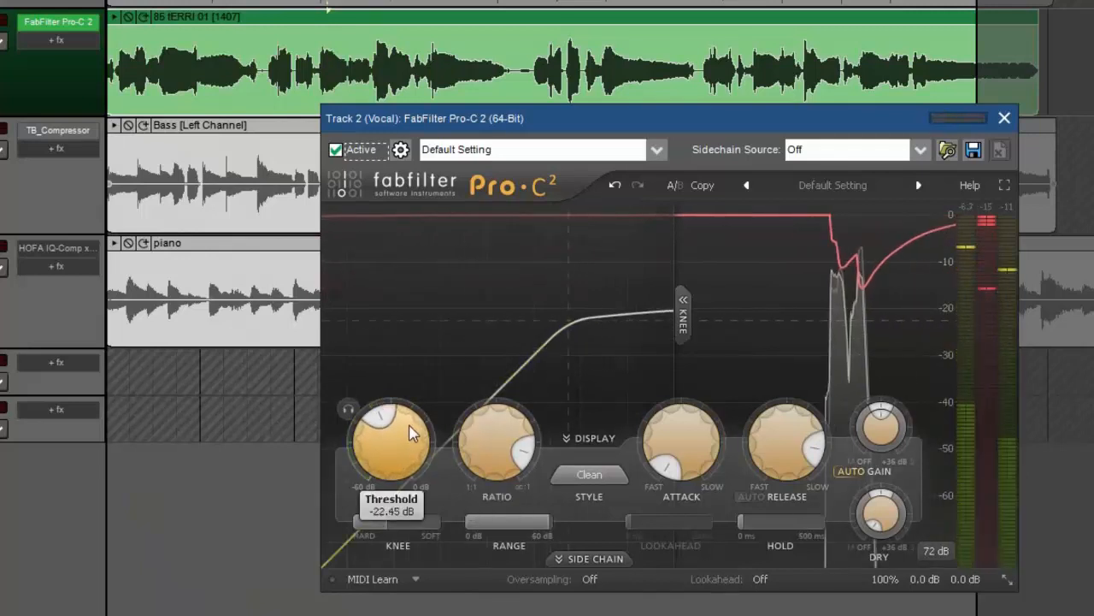
pyautogui.moveTo(392, 436); pyautogui.dragTo(395, 431)
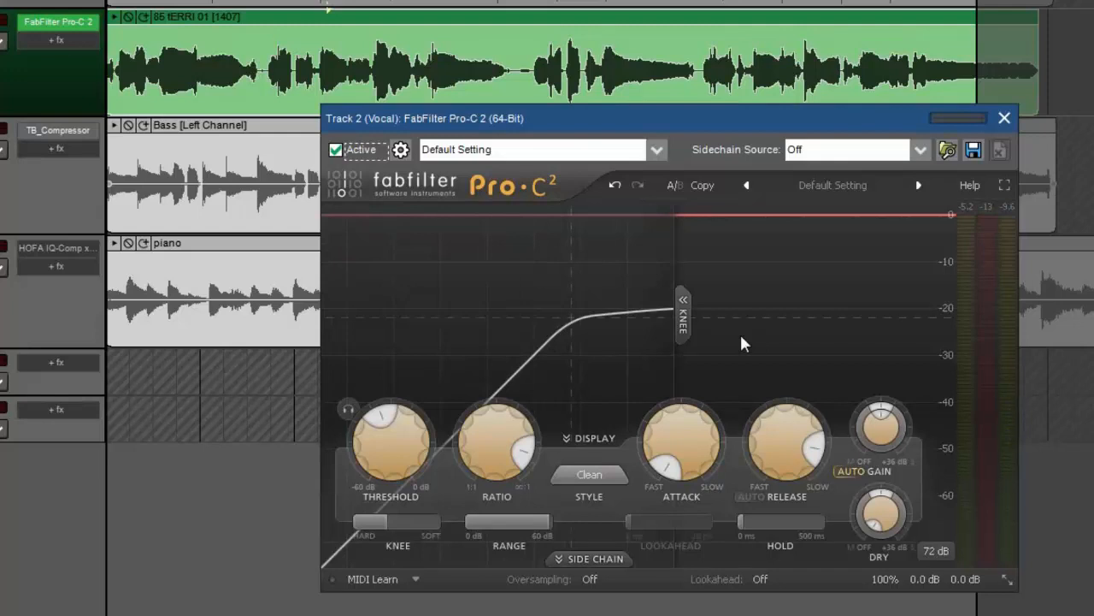
pyautogui.moveTo(667, 354)
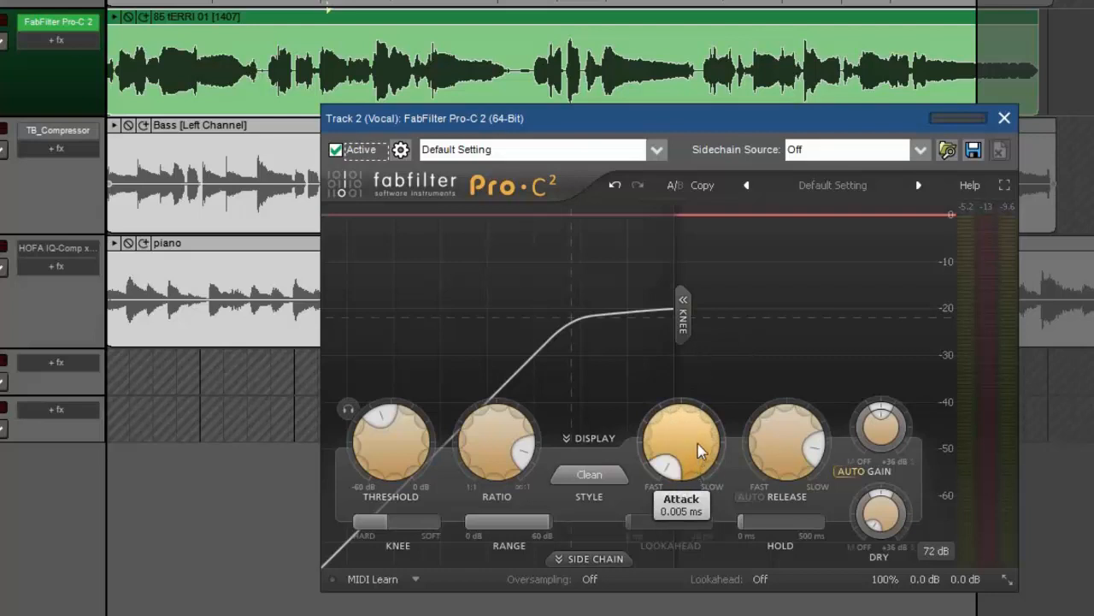
pyautogui.moveTo(699, 441)
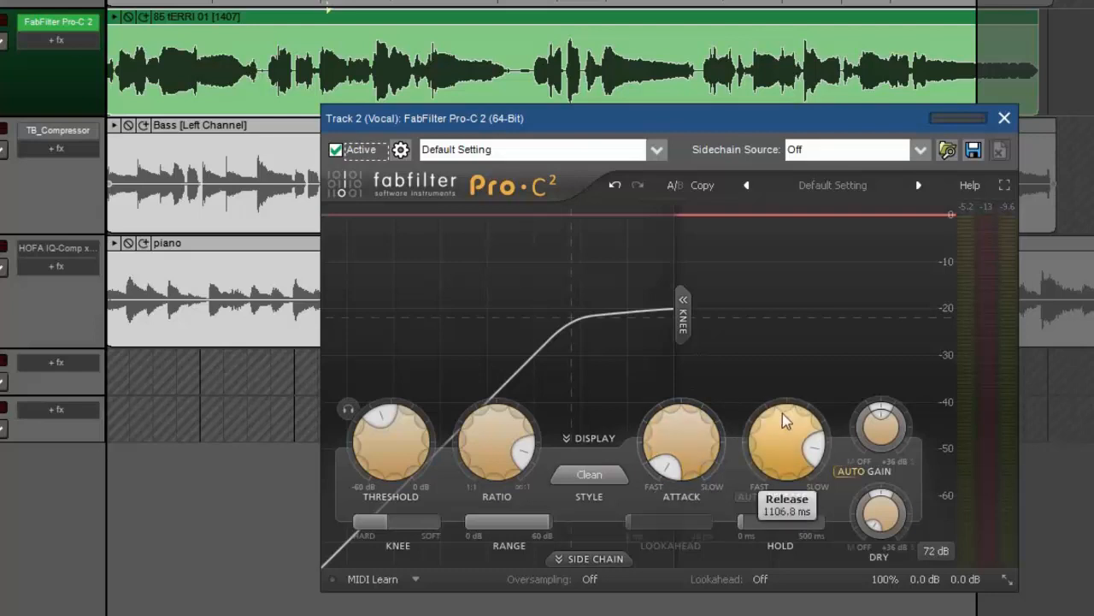
pyautogui.moveTo(787, 431)
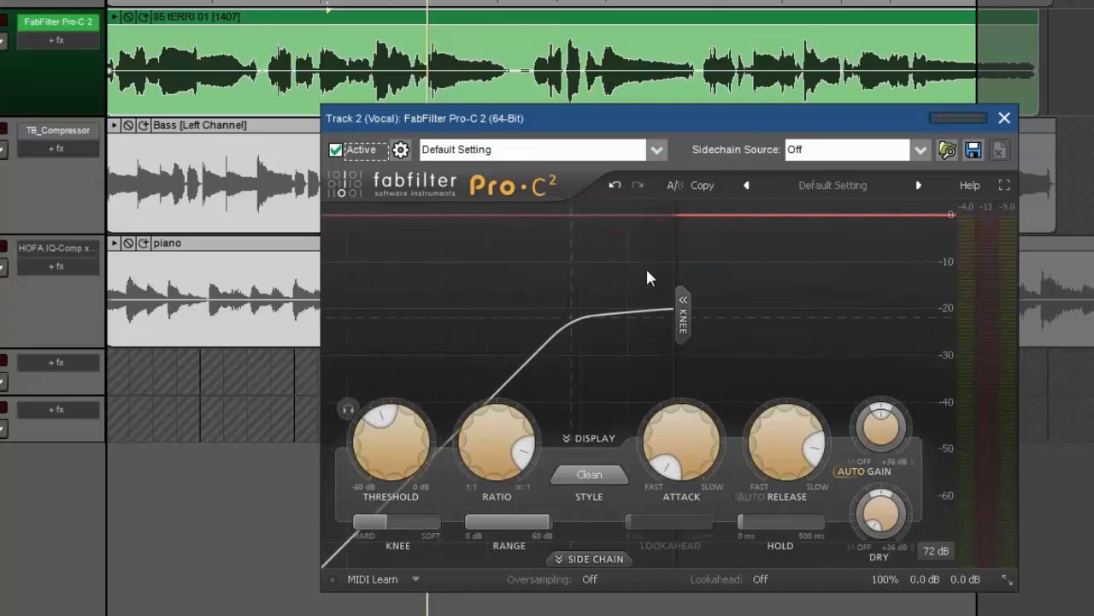
# Set the vocal Pro-C 2 release to about 1360 ms and close its window.
pyautogui.moveTo(785, 436); pyautogui.dragTo(787, 477)
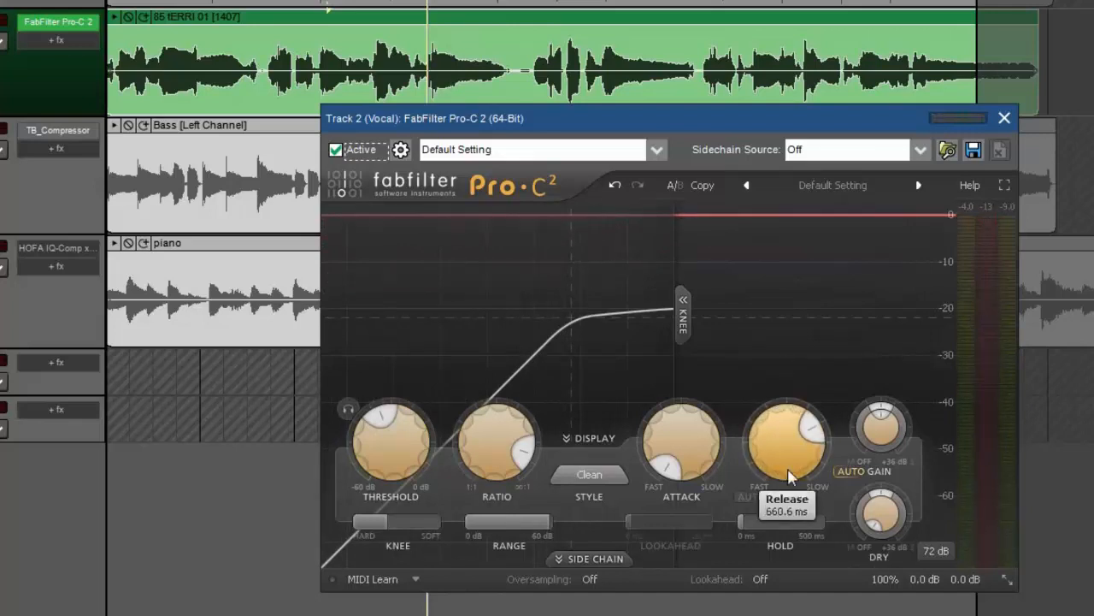
pyautogui.moveTo(786, 479); pyautogui.dragTo(800, 402)
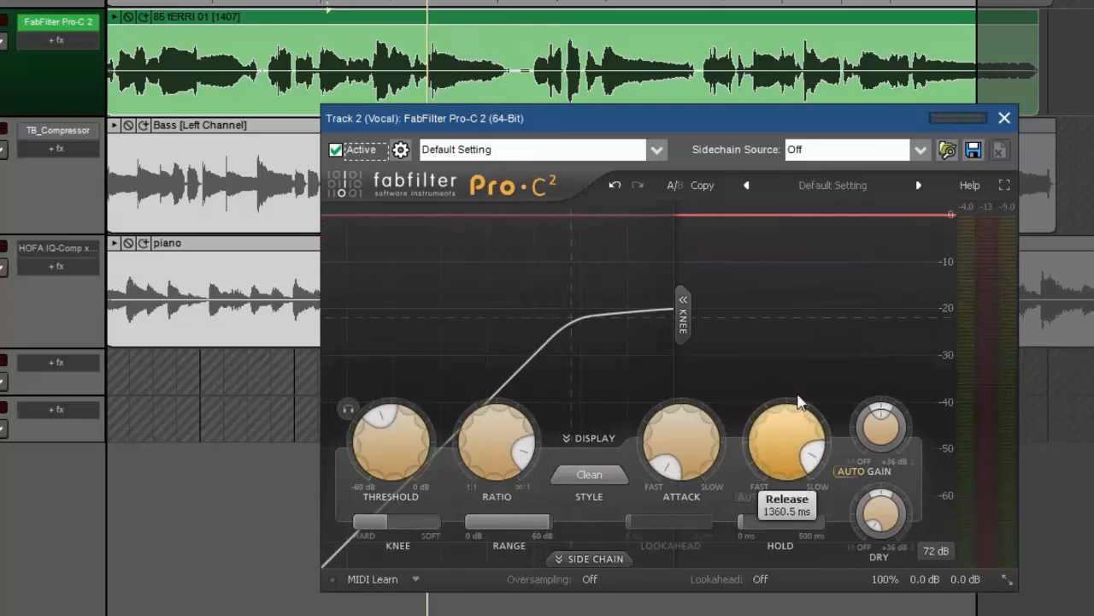
pyautogui.click(1005, 116)
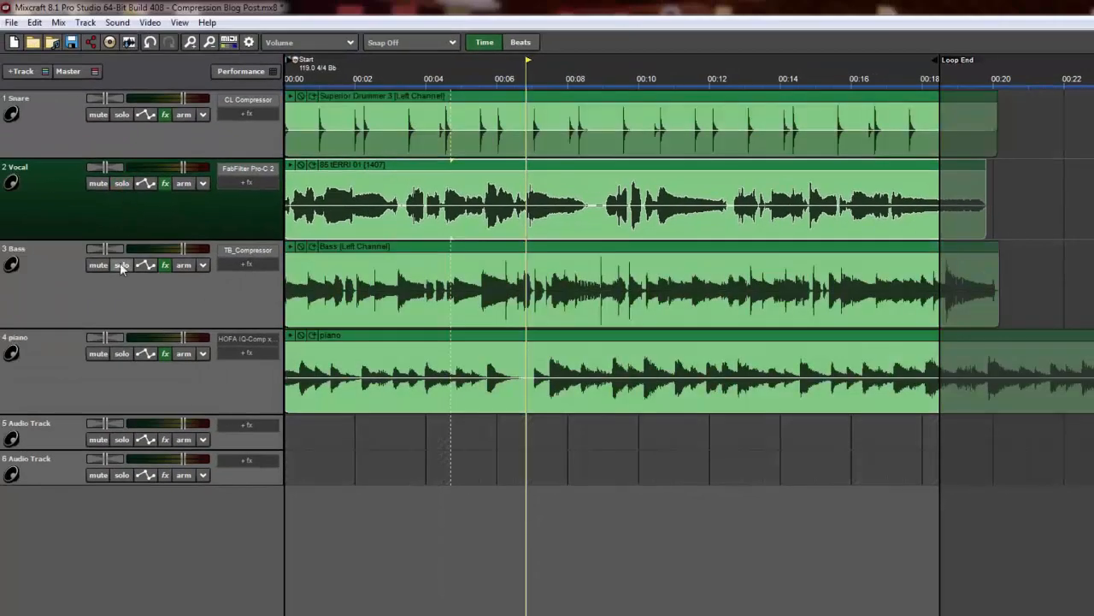
# Open the Bass track's TB_Compressor, set Range to -50 dB and slow the attack.
pyautogui.click(121, 263)
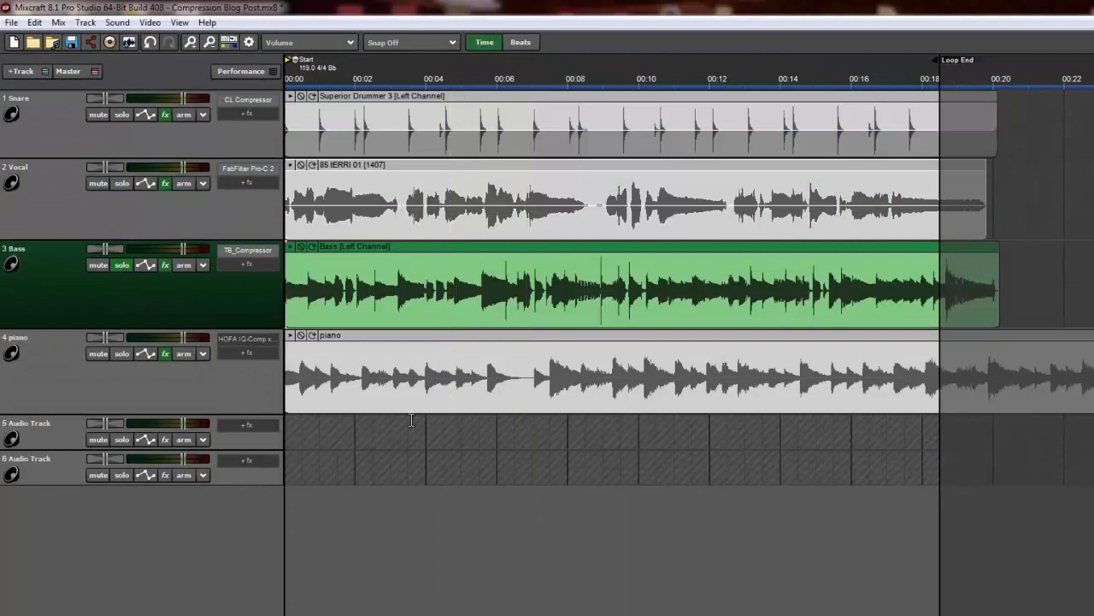
pyautogui.click(248, 250)
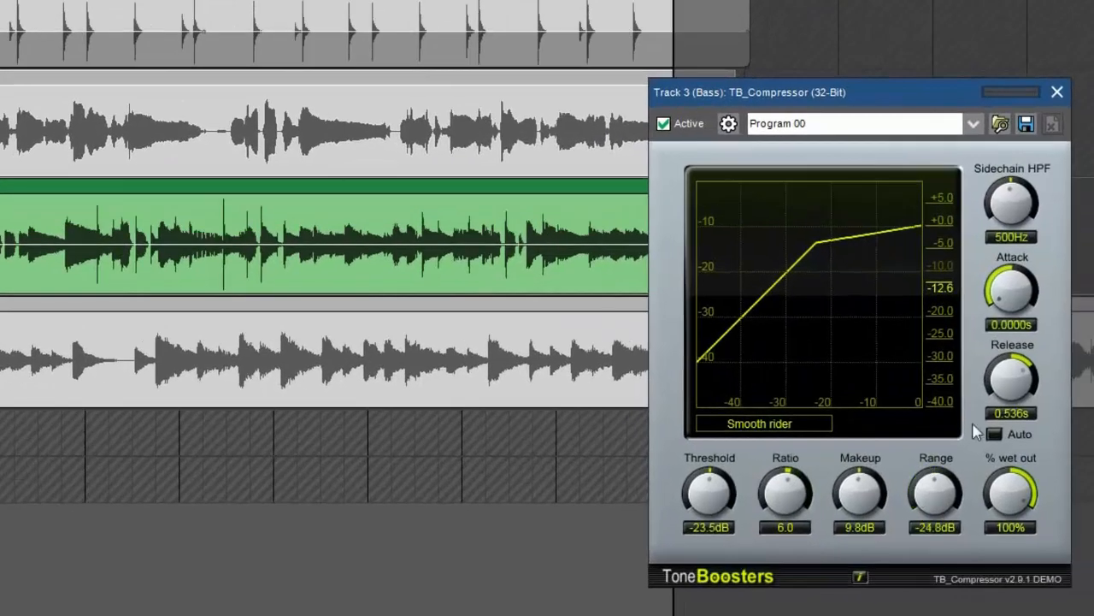
pyautogui.moveTo(935, 493); pyautogui.dragTo(936, 513)
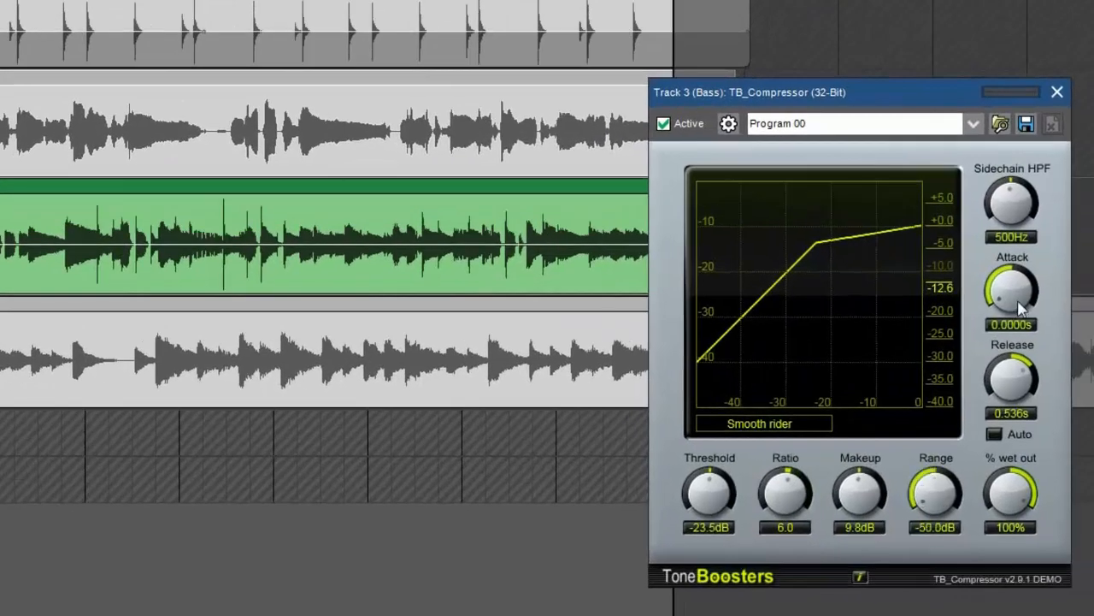
pyautogui.moveTo(1012, 290); pyautogui.dragTo(1013, 274)
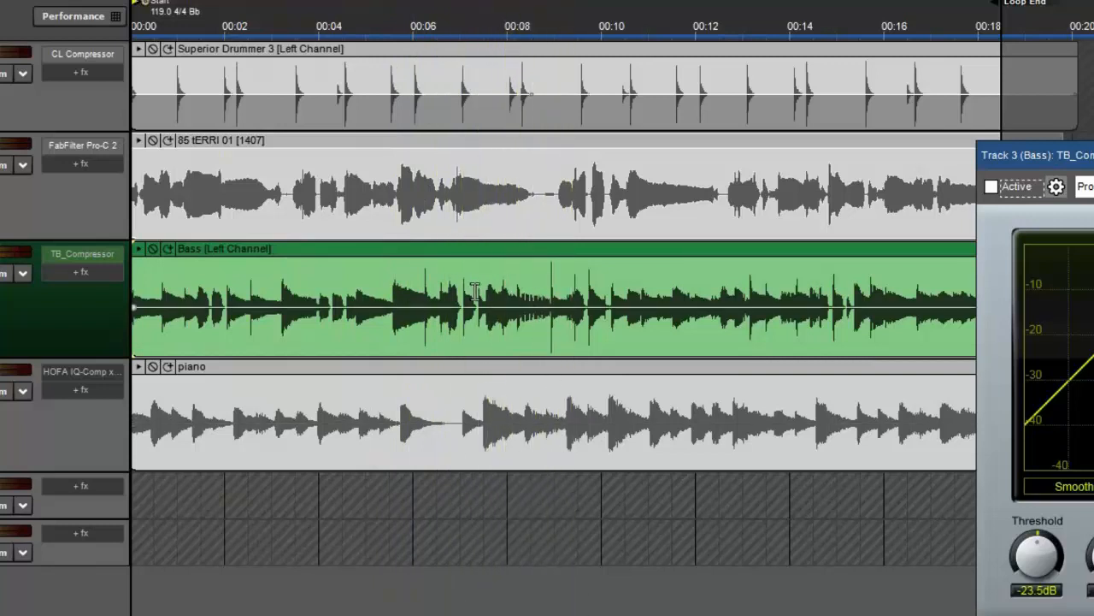
pyautogui.click(424, 304)
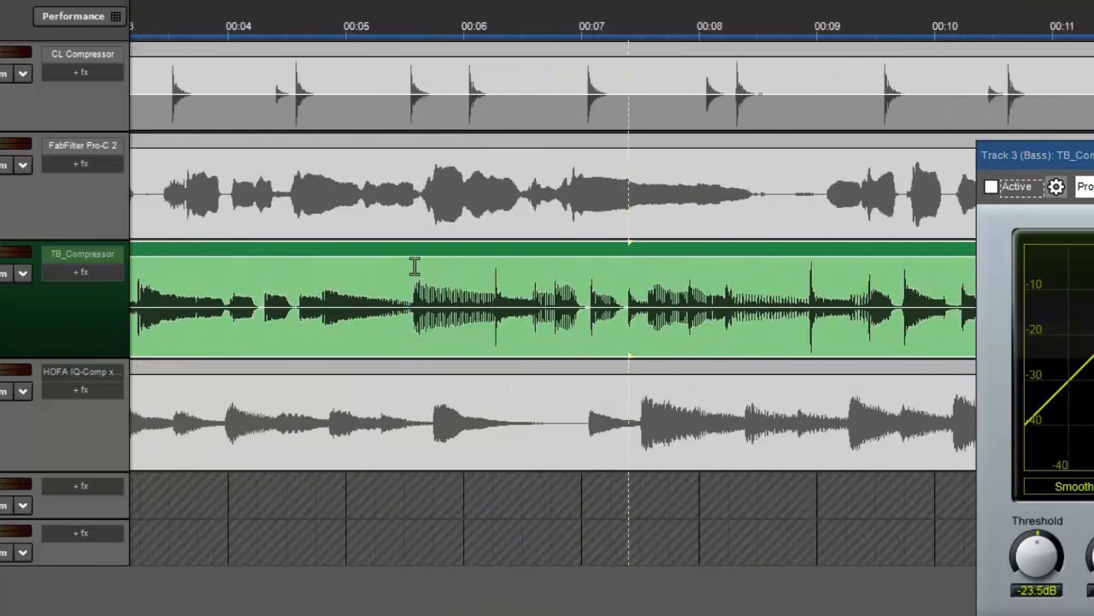
pyautogui.moveTo(413, 299); pyautogui.dragTo(479, 299)
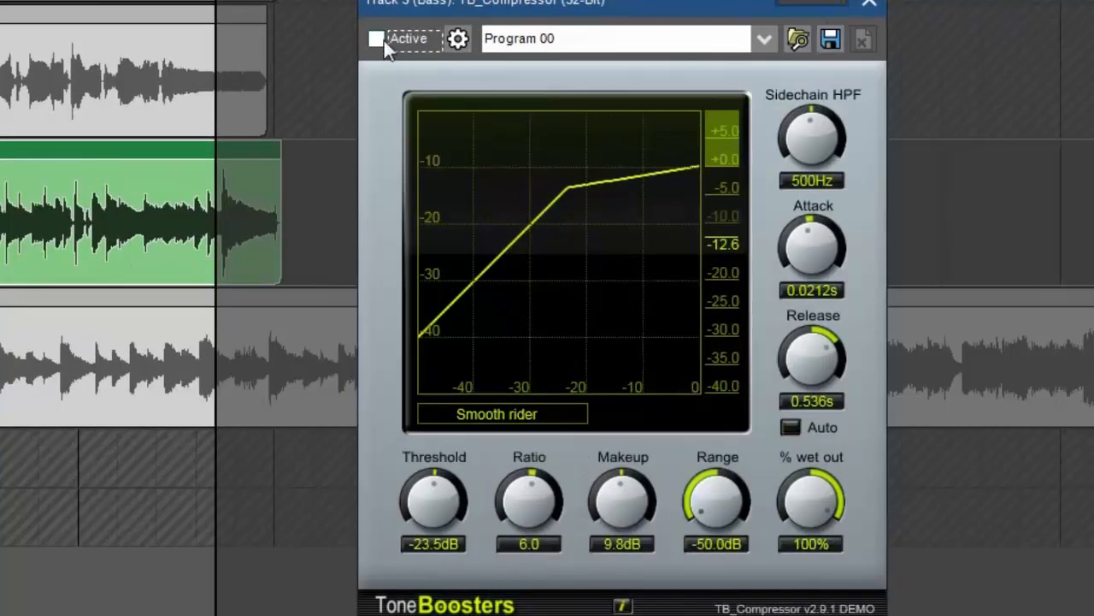
# Re-enable the bass TB_Compressor, lower its threshold, set release 0.500 s and ratio 10.
pyautogui.click(376, 38)
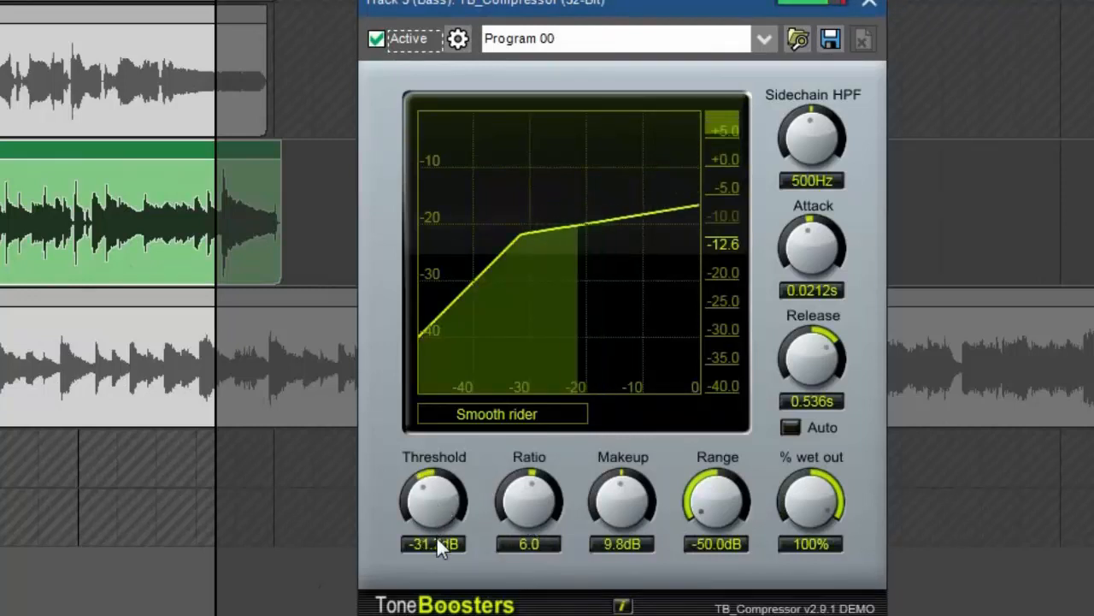
pyautogui.moveTo(529, 496); pyautogui.dragTo(548, 482)
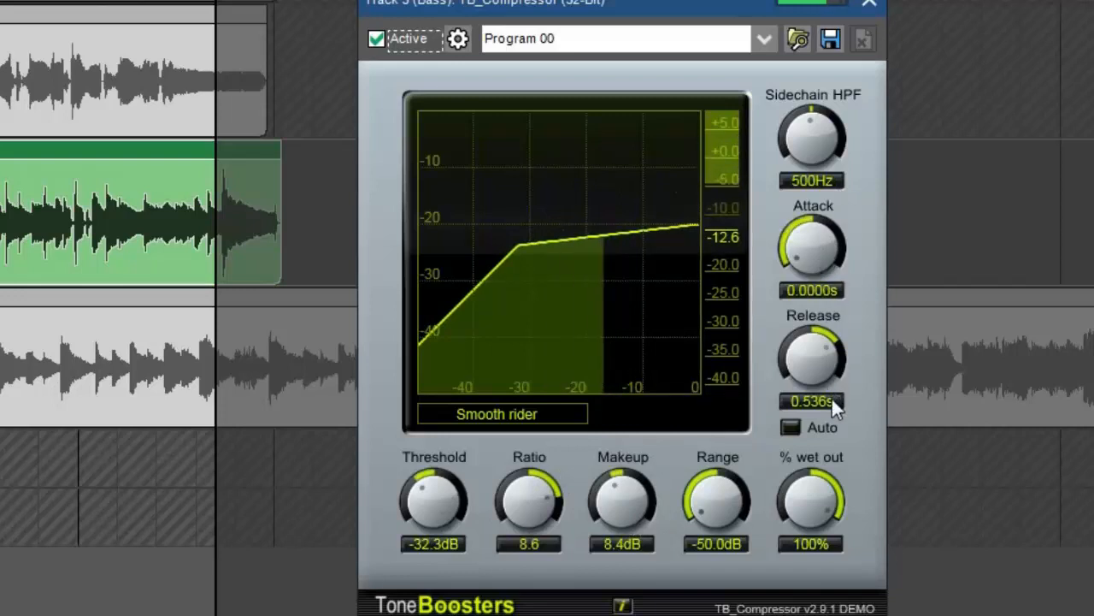
pyautogui.moveTo(810, 354); pyautogui.dragTo(825, 393)
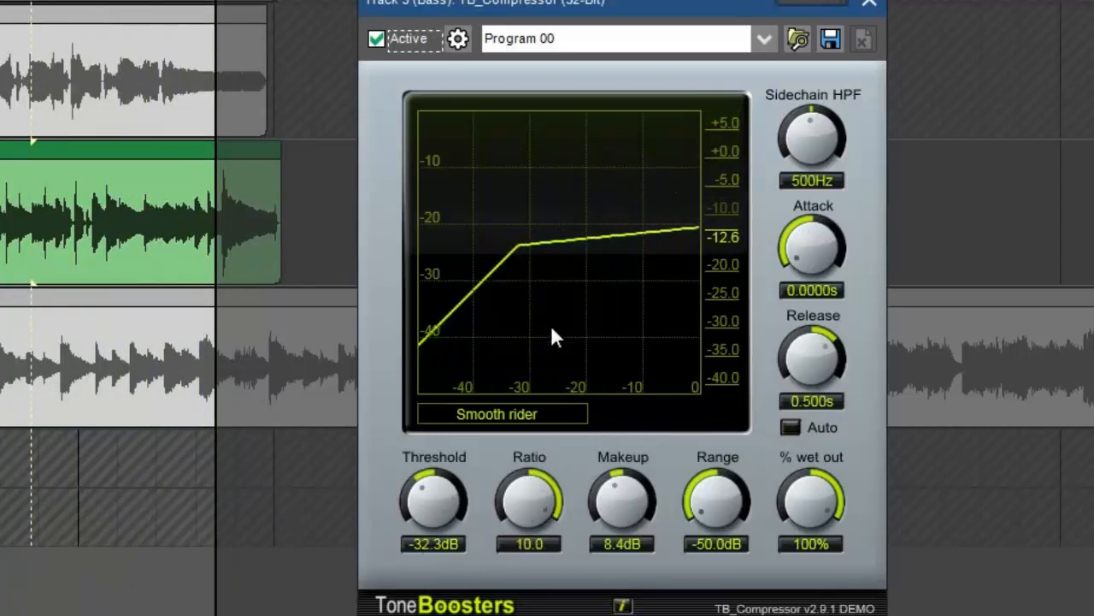
pyautogui.moveTo(530, 496); pyautogui.dragTo(530, 513)
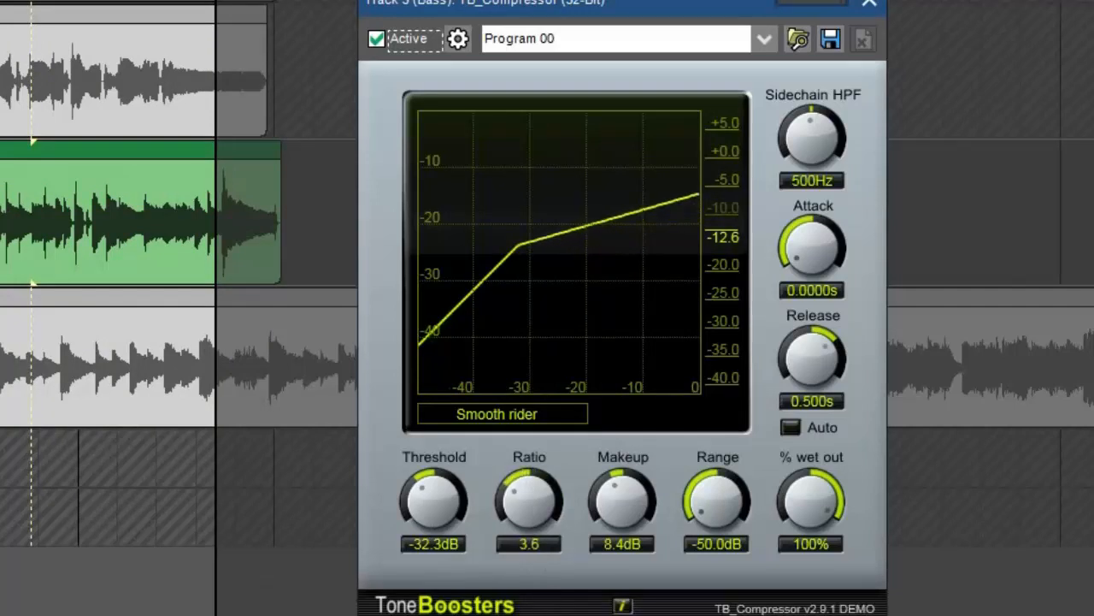
pyautogui.moveTo(528, 493); pyautogui.dragTo(528, 479)
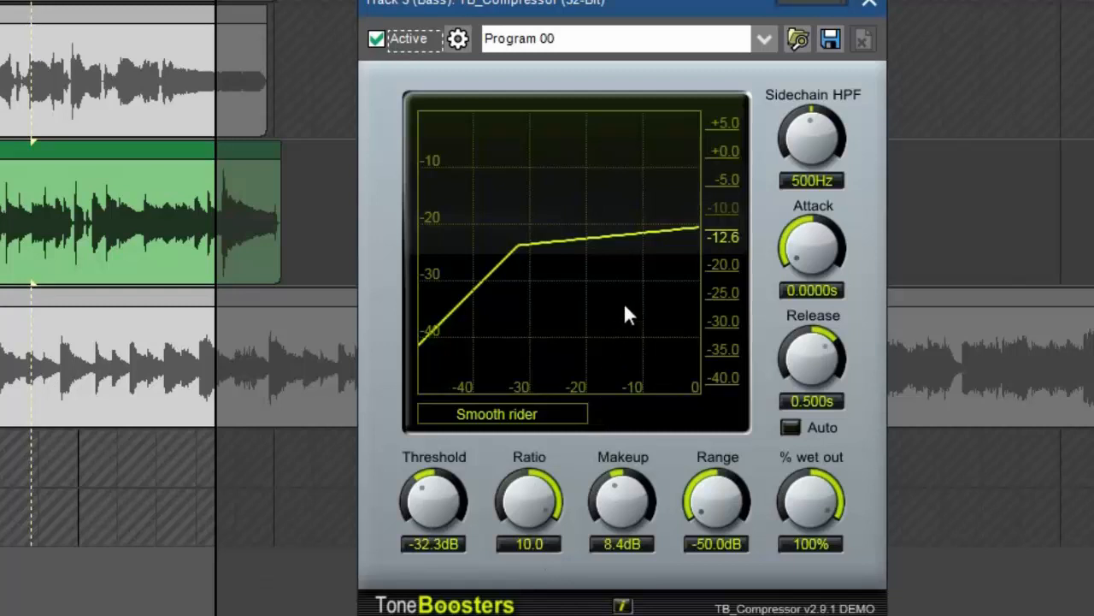
pyautogui.moveTo(424, 527)
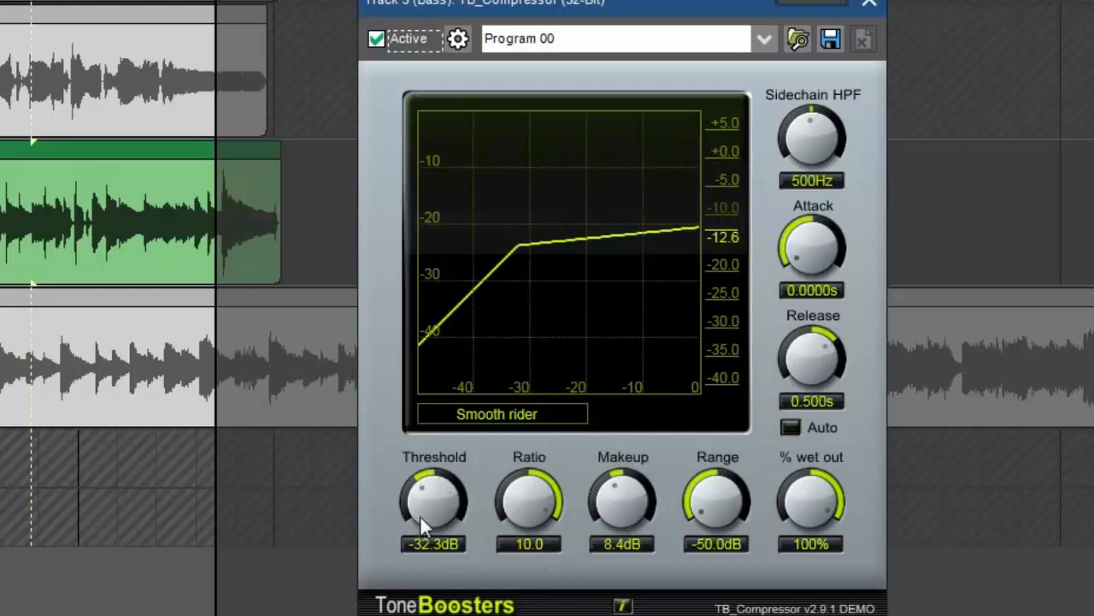
pyautogui.moveTo(521, 260)
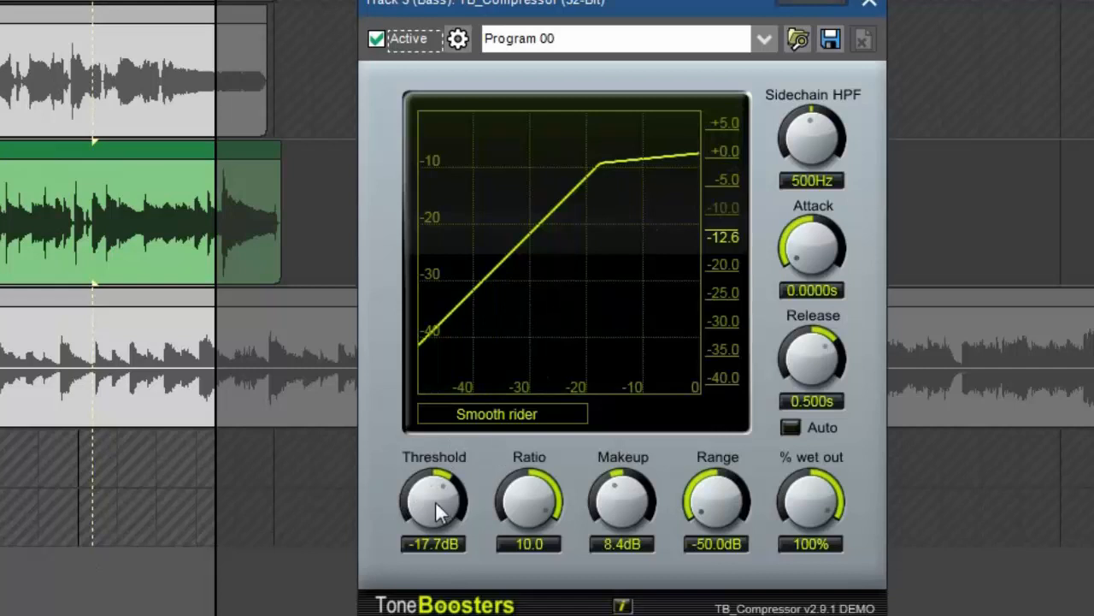
# Settle the bass threshold near -29.2 dB and bring makeup gain to 6.2 dB.
pyautogui.moveTo(435, 505); pyautogui.dragTo(435, 521)
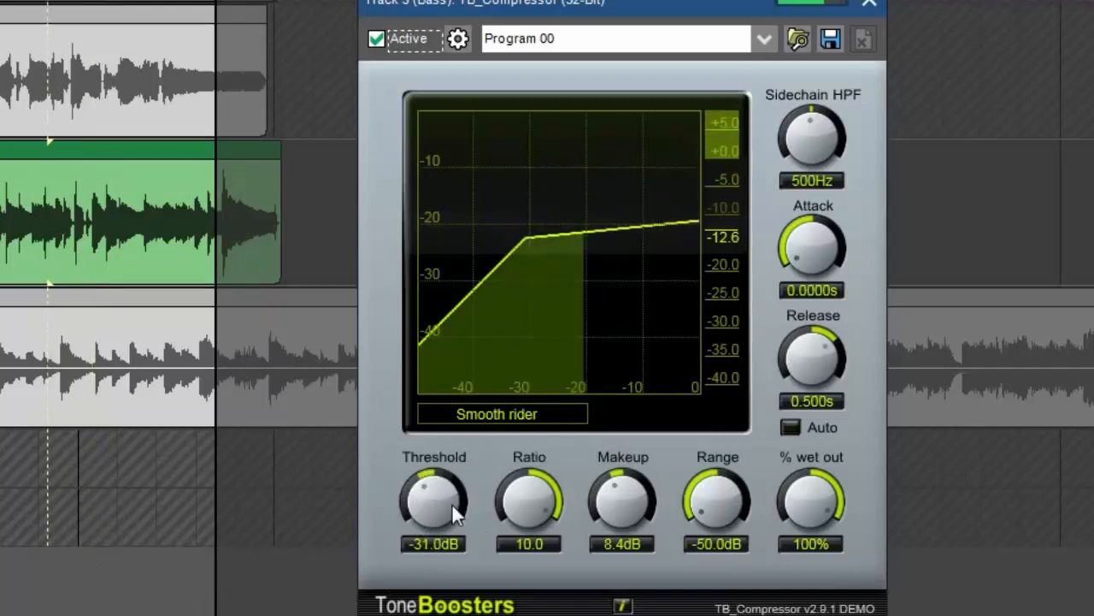
pyautogui.moveTo(434, 504); pyautogui.dragTo(436, 496)
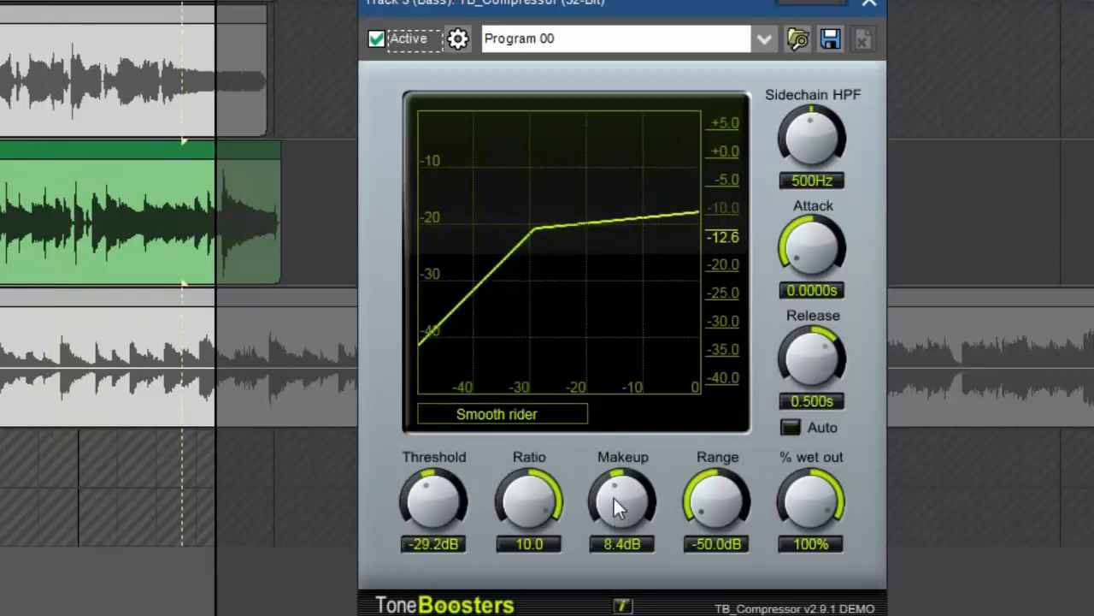
pyautogui.moveTo(622, 509)
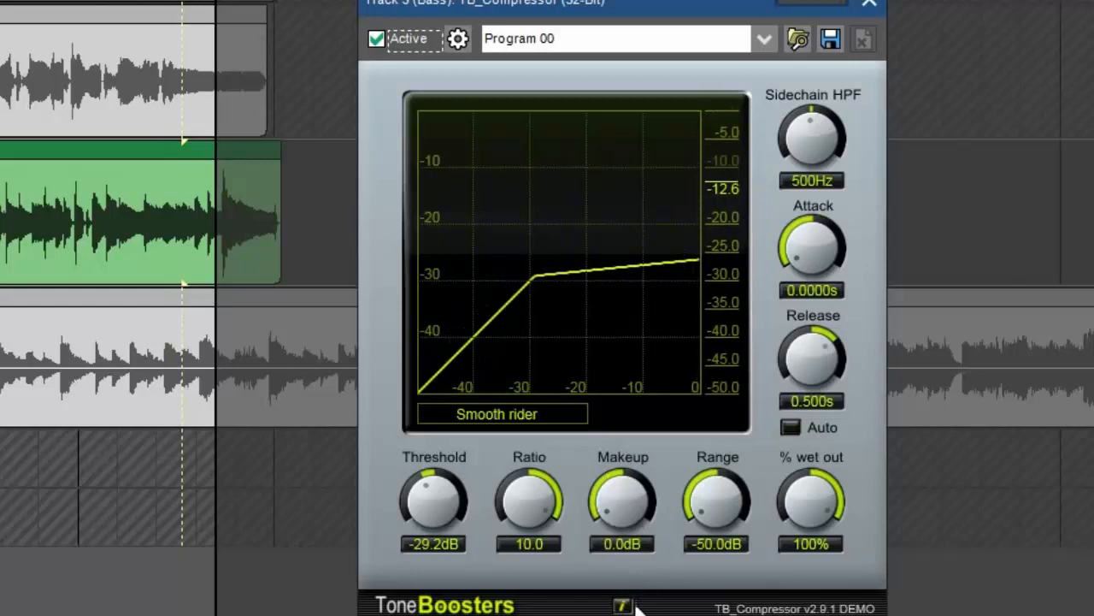
pyautogui.moveTo(441, 510)
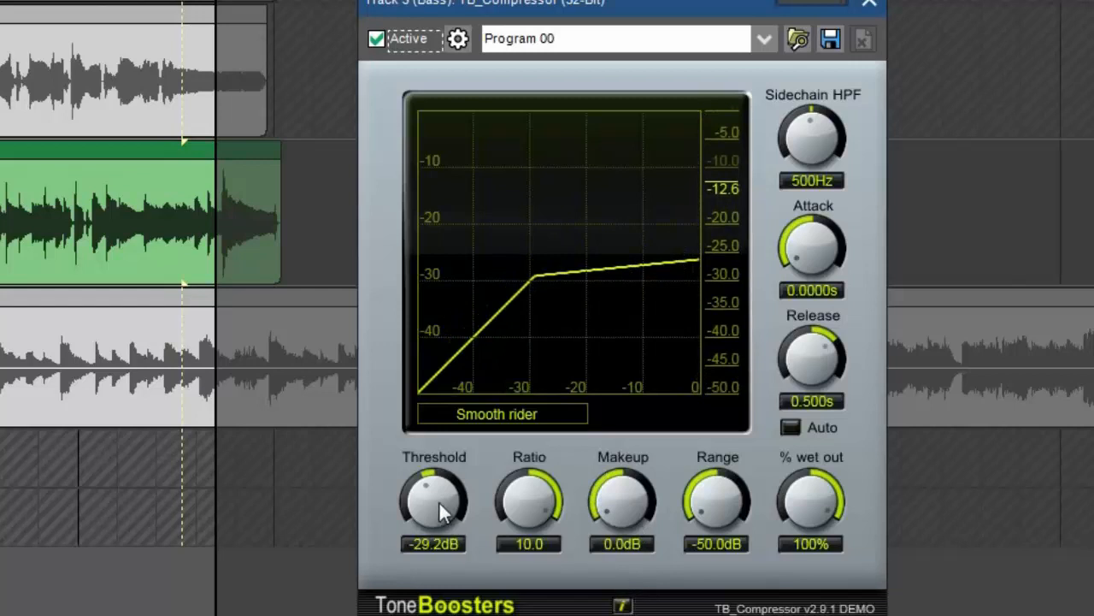
pyautogui.moveTo(622, 505); pyautogui.dragTo(622, 479)
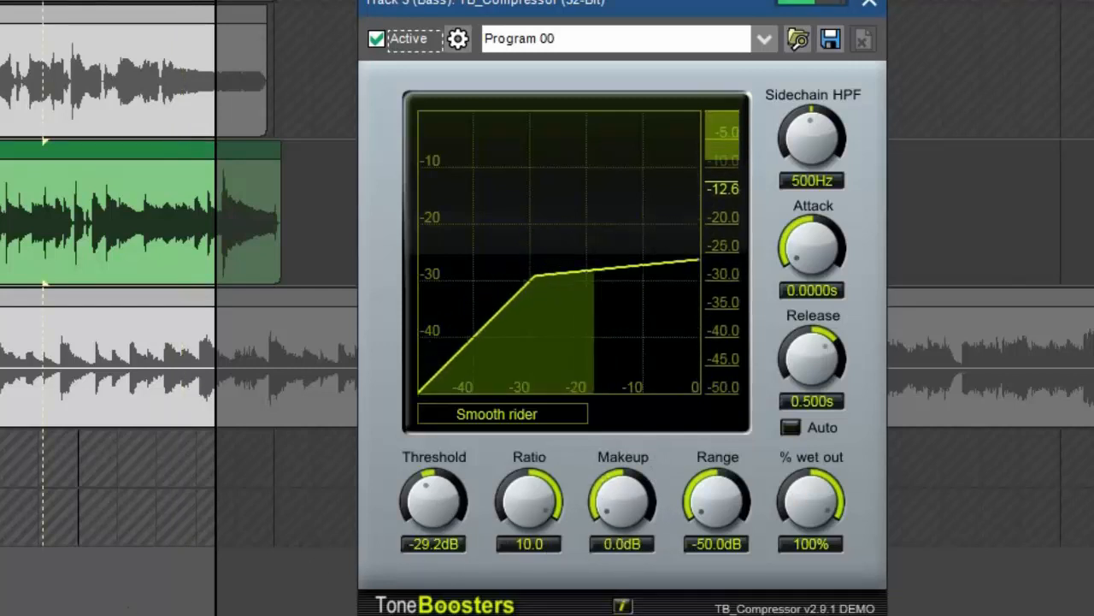
pyautogui.moveTo(622, 505); pyautogui.dragTo(636, 492)
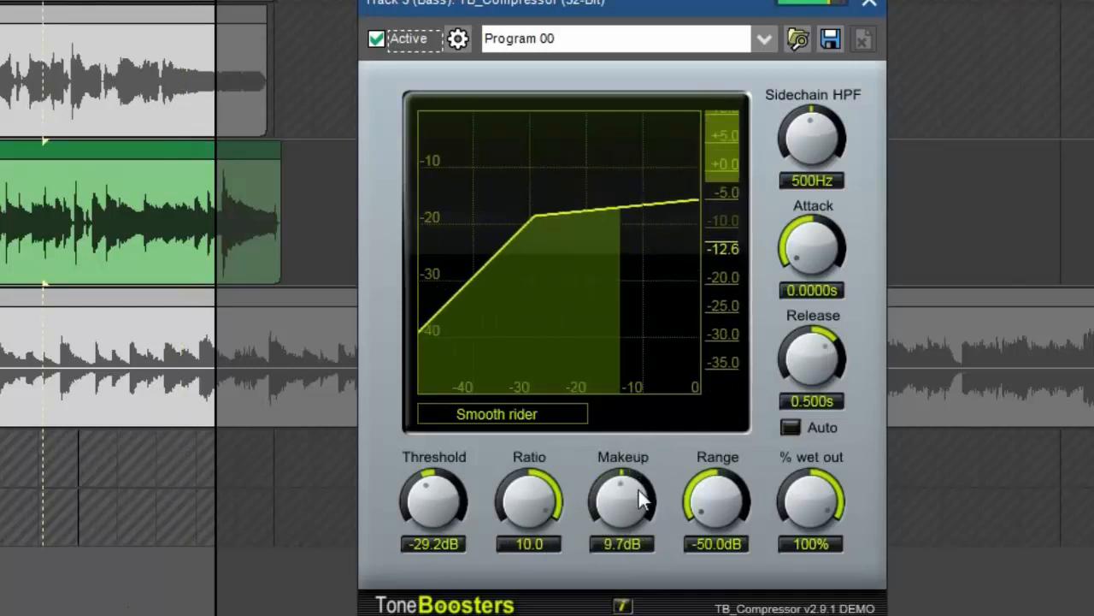
pyautogui.moveTo(622, 499); pyautogui.dragTo(623, 513)
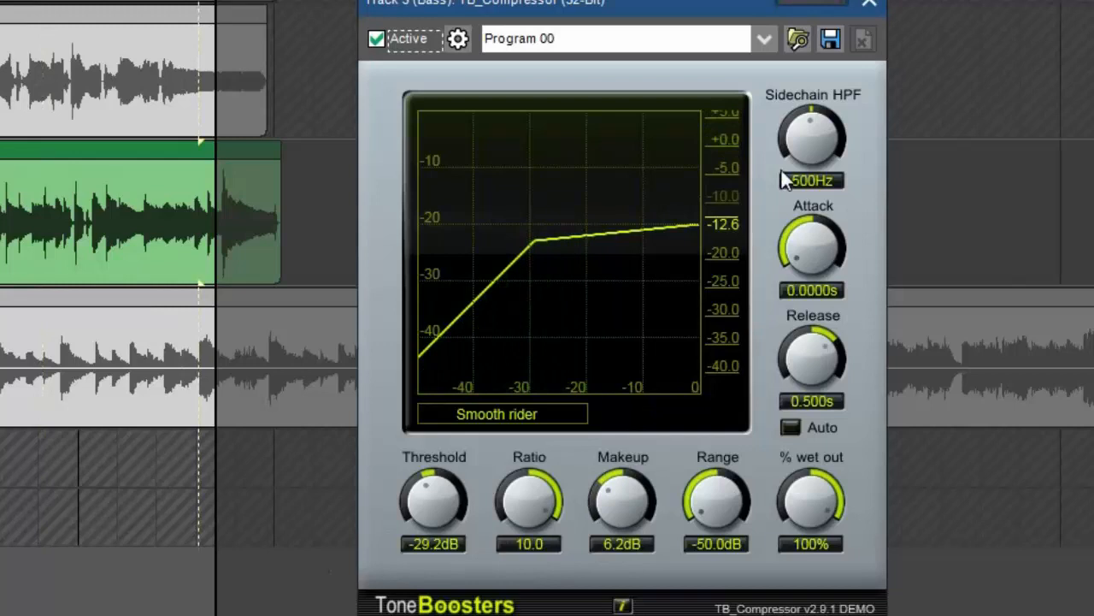
pyautogui.moveTo(751, 168)
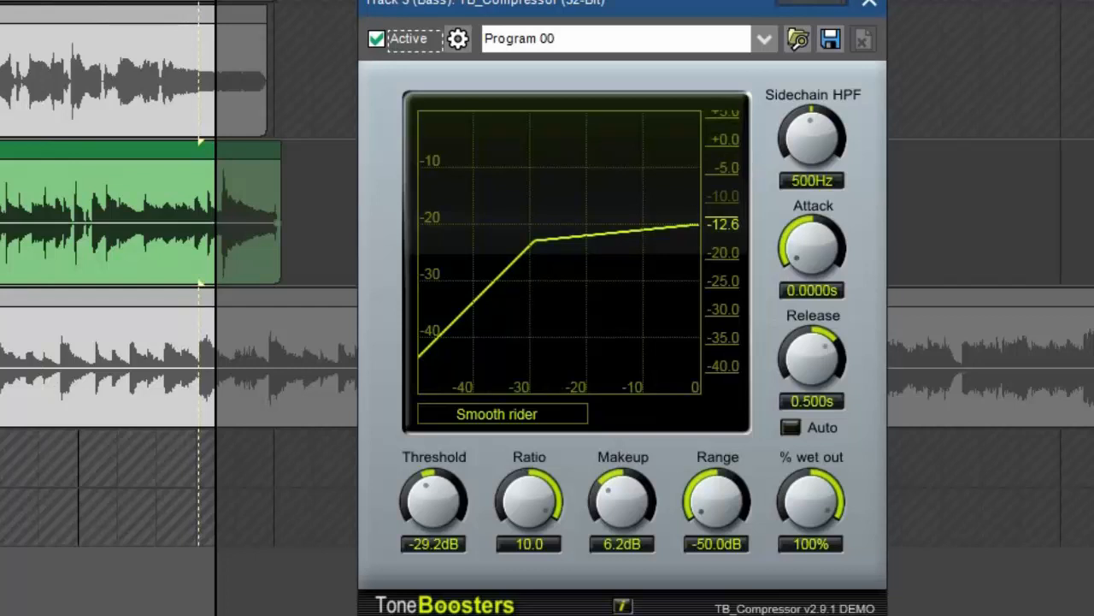
pyautogui.moveTo(847, 260)
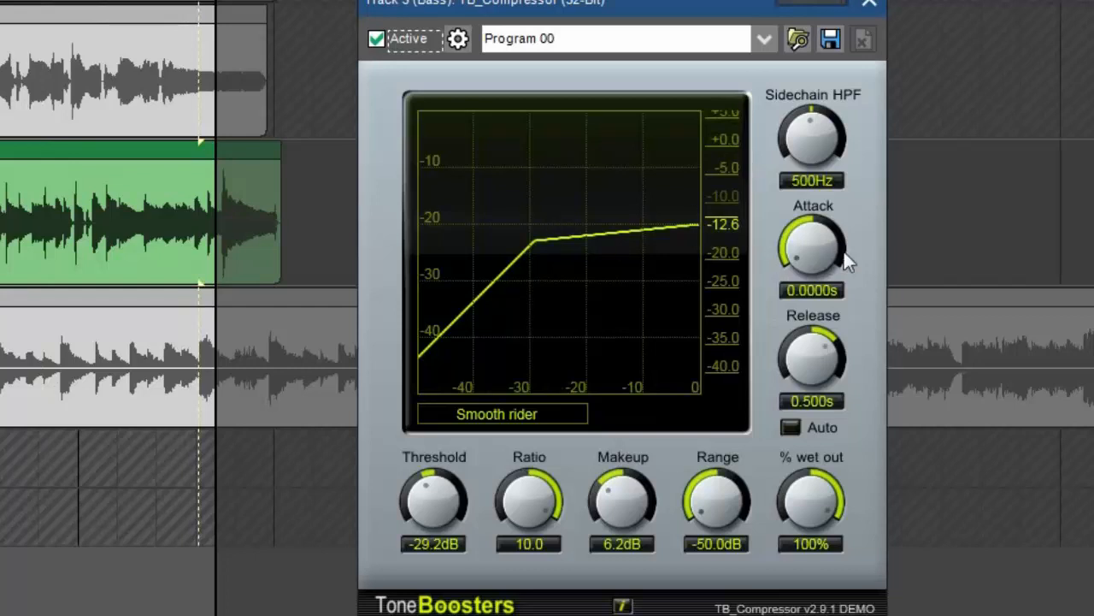
pyautogui.moveTo(810, 376)
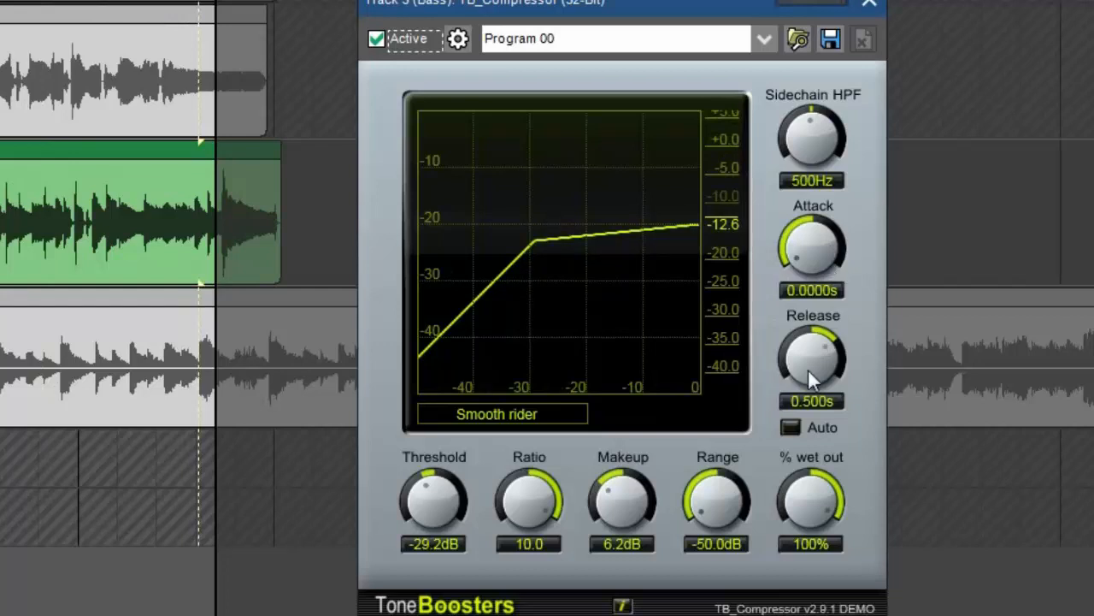
pyautogui.moveTo(812, 359); pyautogui.dragTo(814, 354)
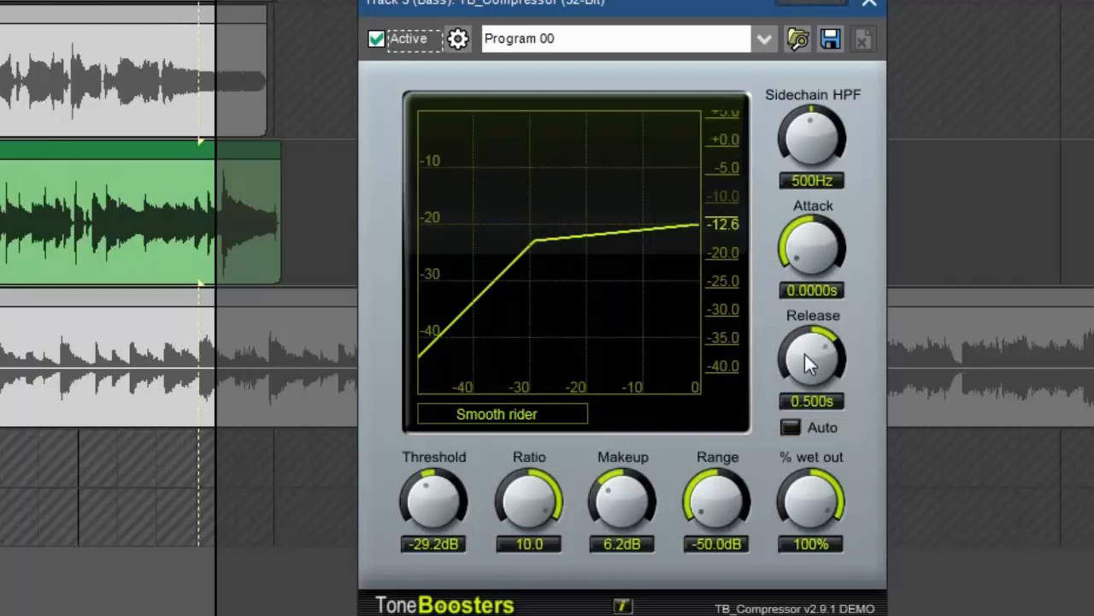
pyautogui.moveTo(800, 354)
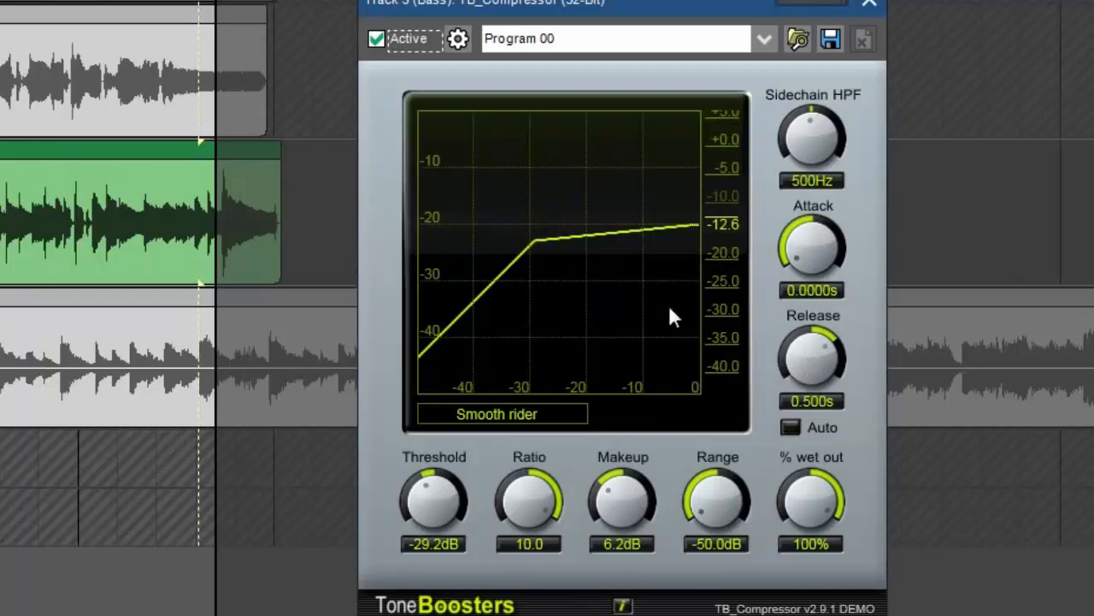
pyautogui.moveTo(811, 362)
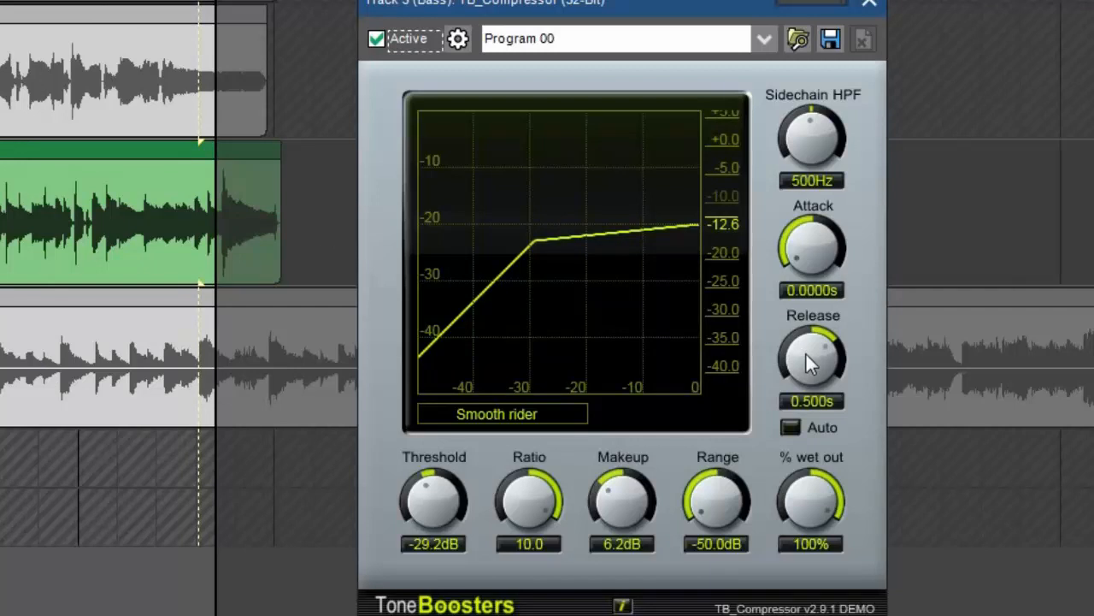
pyautogui.moveTo(889, 34)
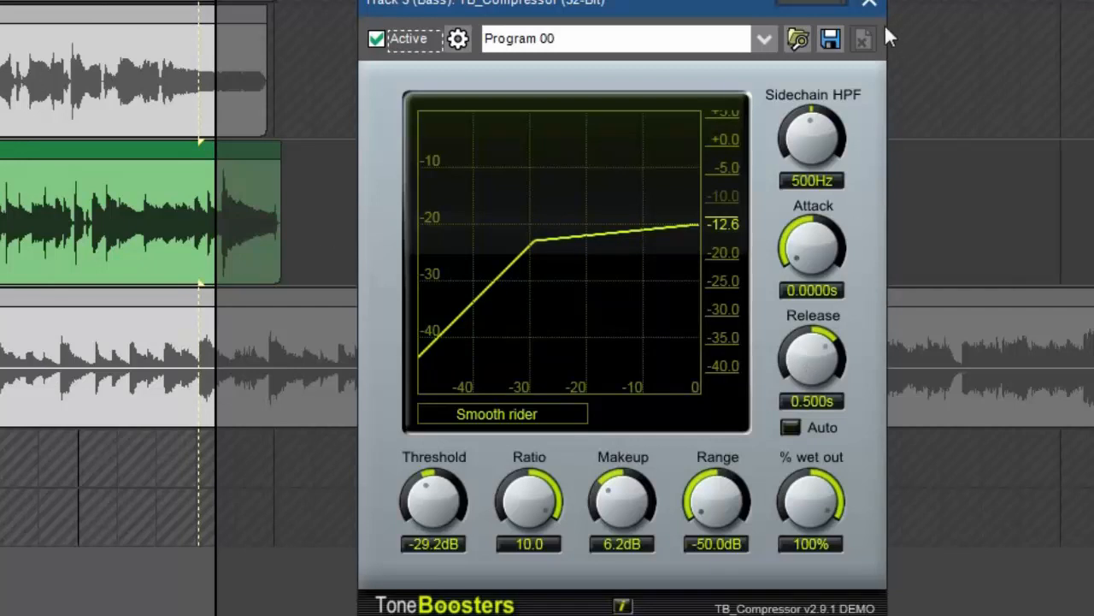
# Close the bass compressor and open the piano HOFA IQ-Comp preset list.
pyautogui.click(868, 4)
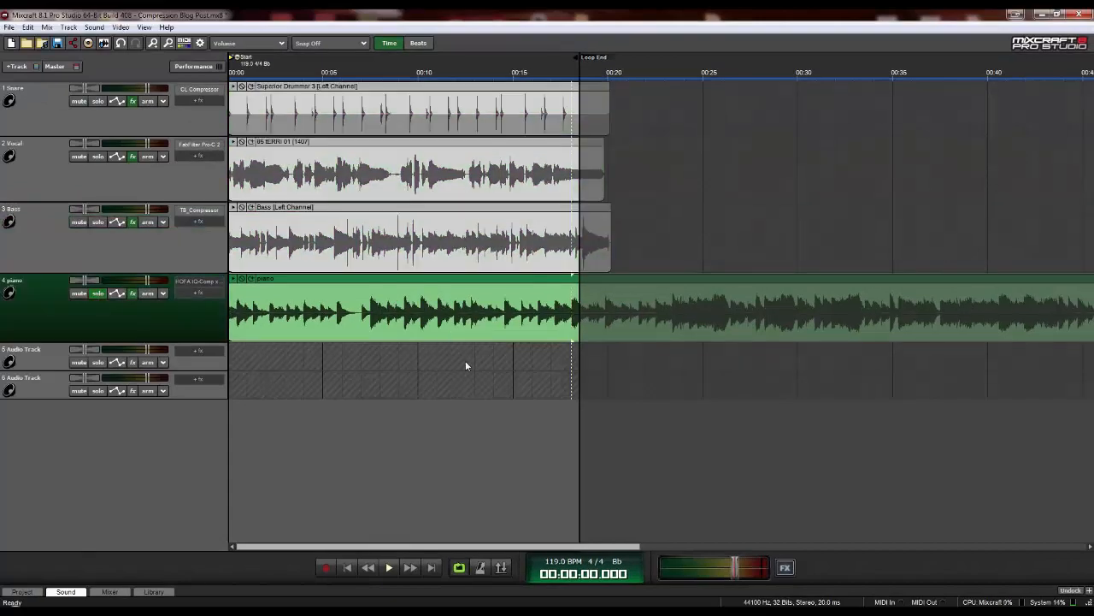
pyautogui.moveTo(496, 377)
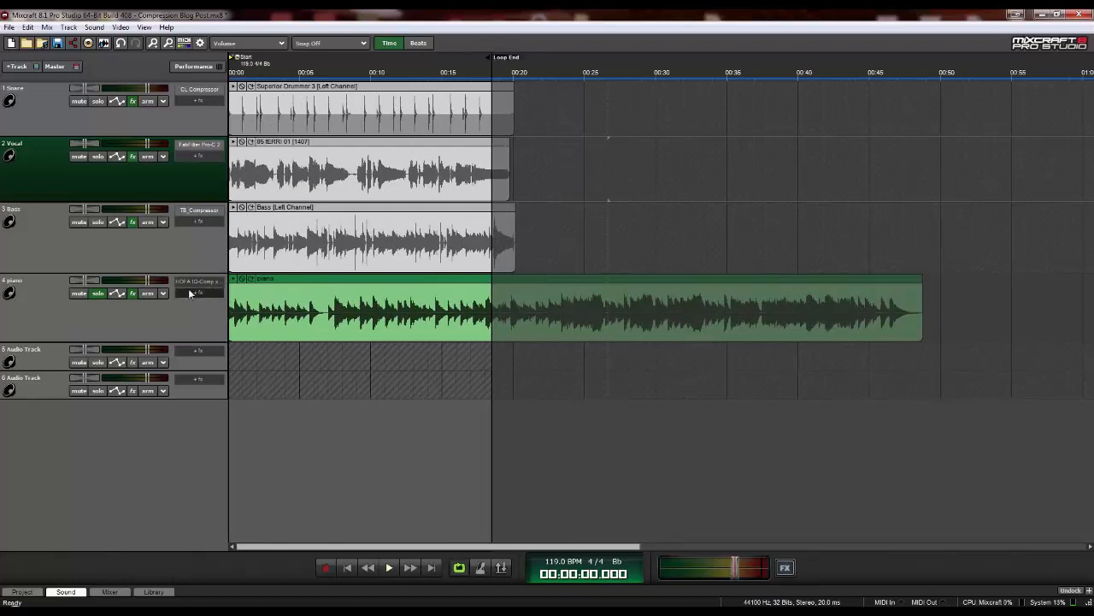
pyautogui.click(198, 280)
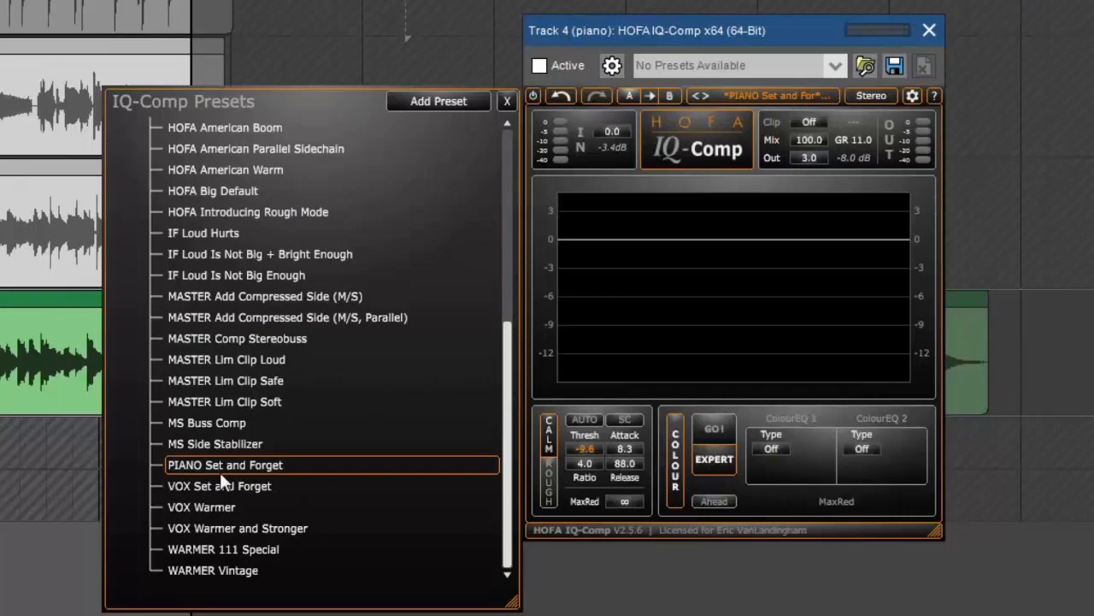
# Load the PIANO Set and Forget preset and move the IQ-Comp window toward the right edge.
pyautogui.click(225, 465)
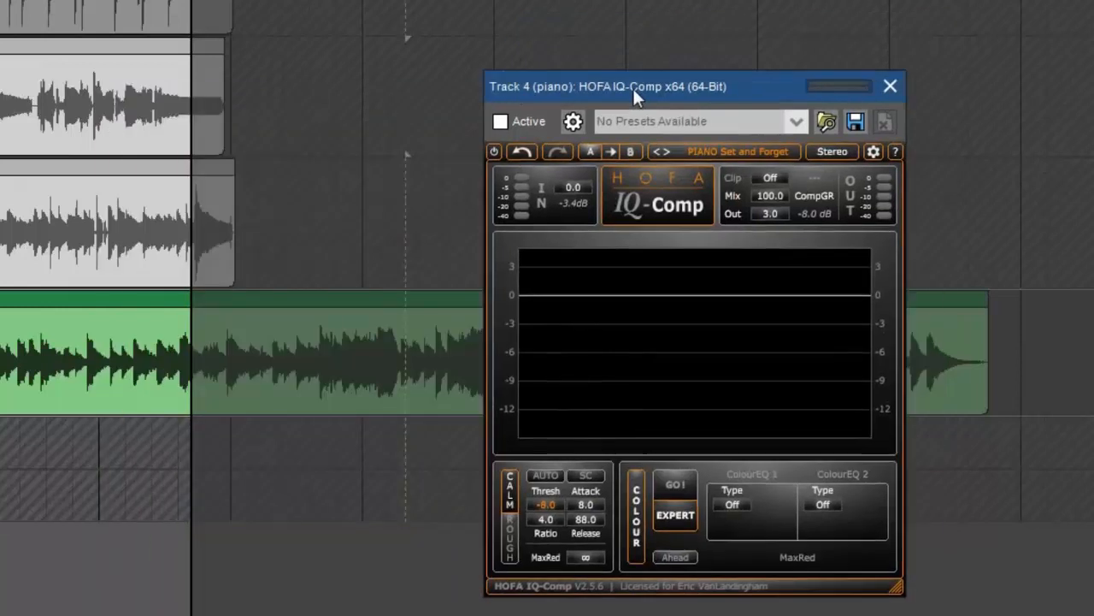
pyautogui.moveTo(637, 86); pyautogui.dragTo(607, 116)
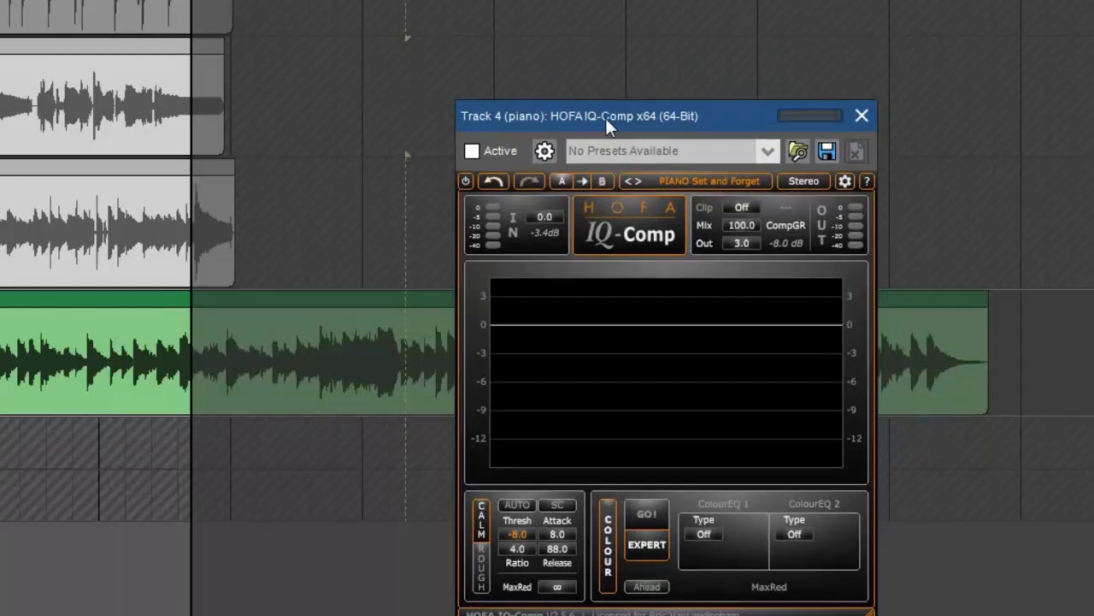
pyautogui.moveTo(607, 116); pyautogui.dragTo(530, 150)
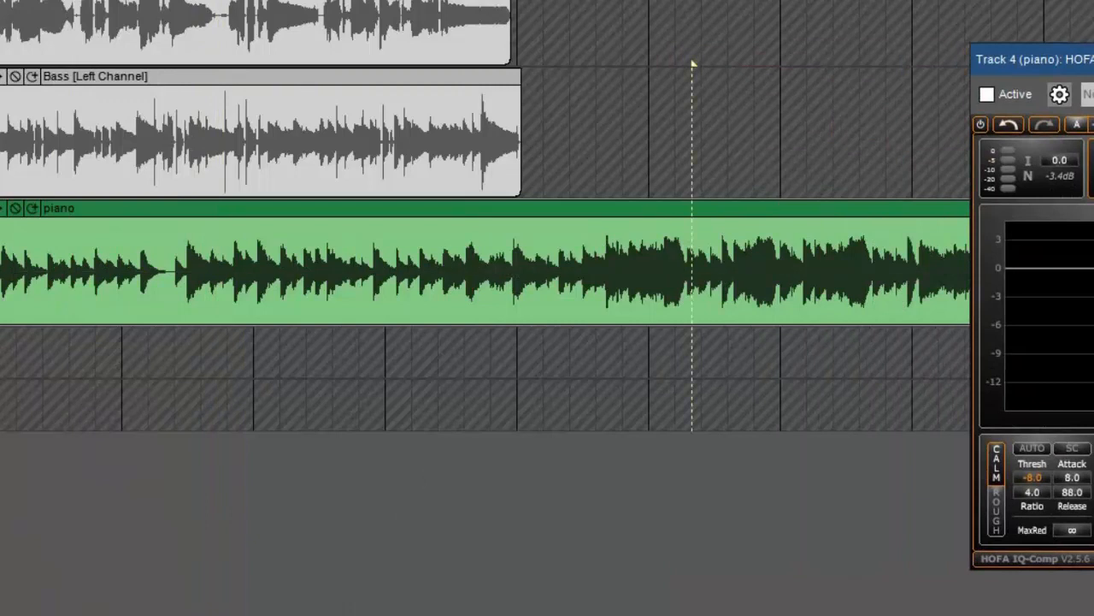
# Activate the piano HOFA IQ-Comp so it applies about 10.4 dB of gain reduction.
pyautogui.click(585, 487)
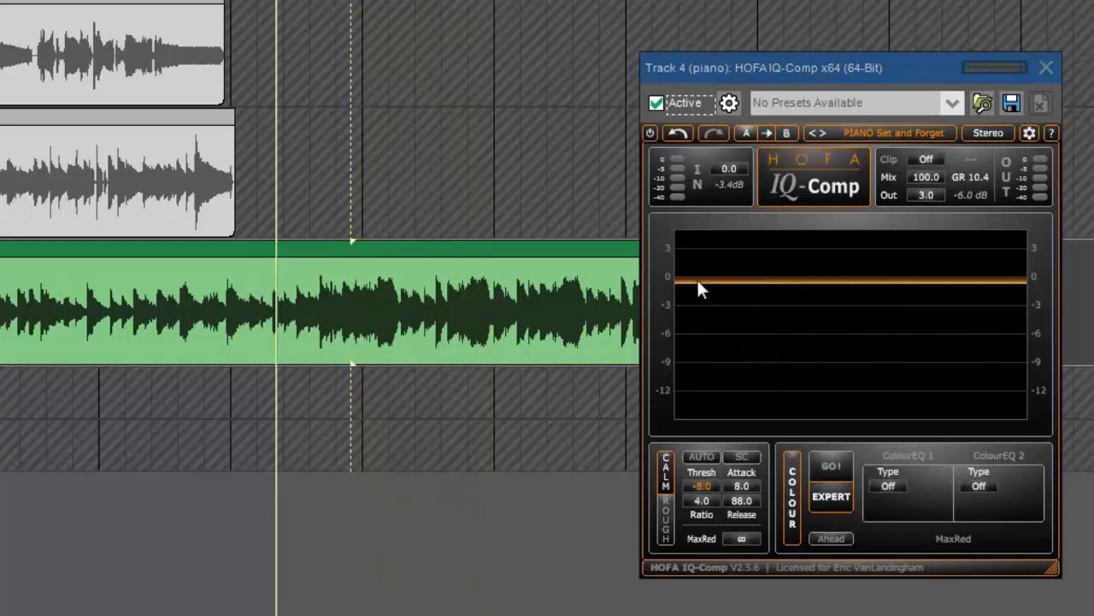
pyautogui.moveTo(725, 294)
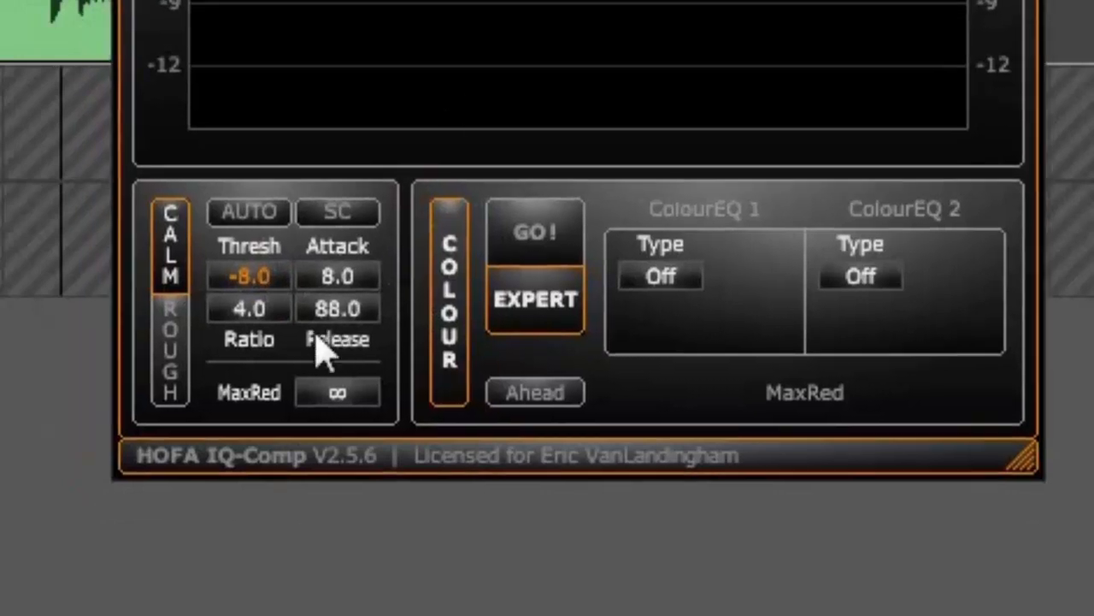
pyautogui.moveTo(265, 359)
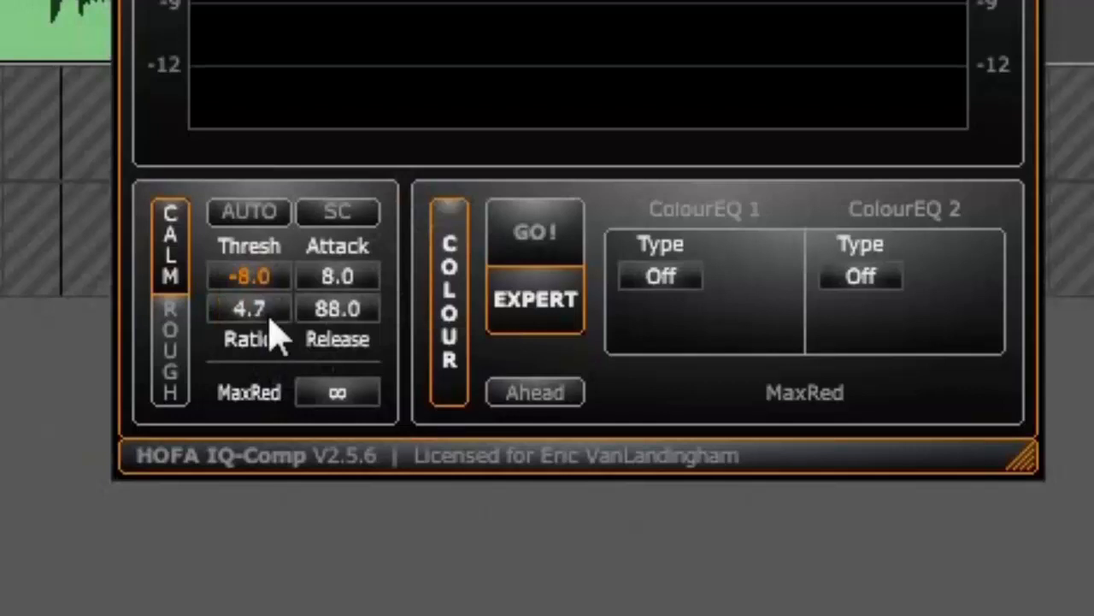
# Raise the piano compressor's Ratio field from 4.0 up to about 9.3.
pyautogui.moveTo(250, 308); pyautogui.dragTo(250, 282)
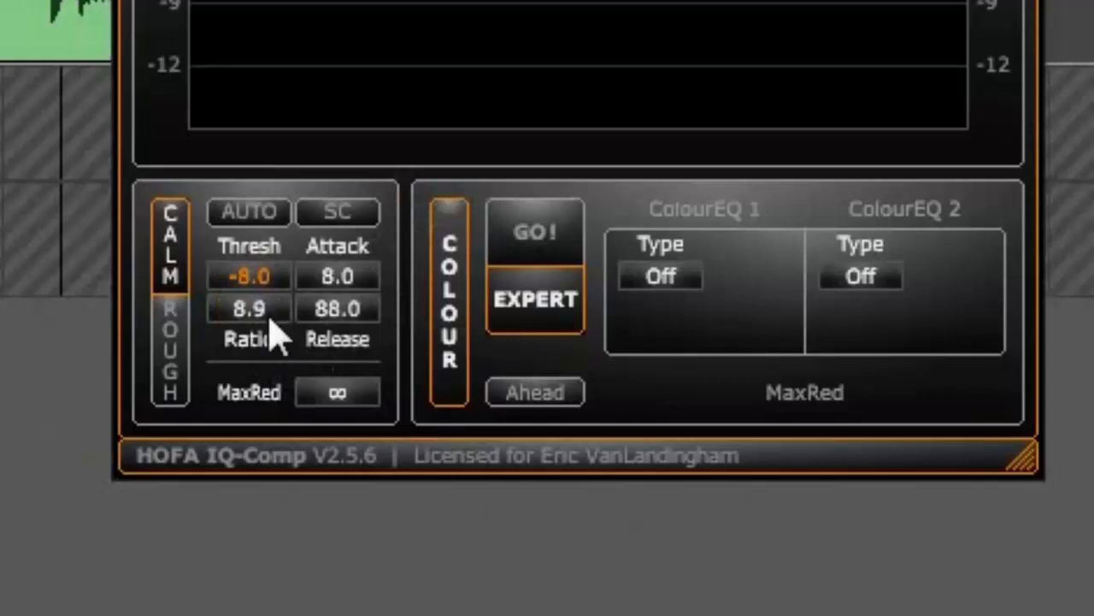
pyautogui.moveTo(249, 308); pyautogui.dragTo(257, 304)
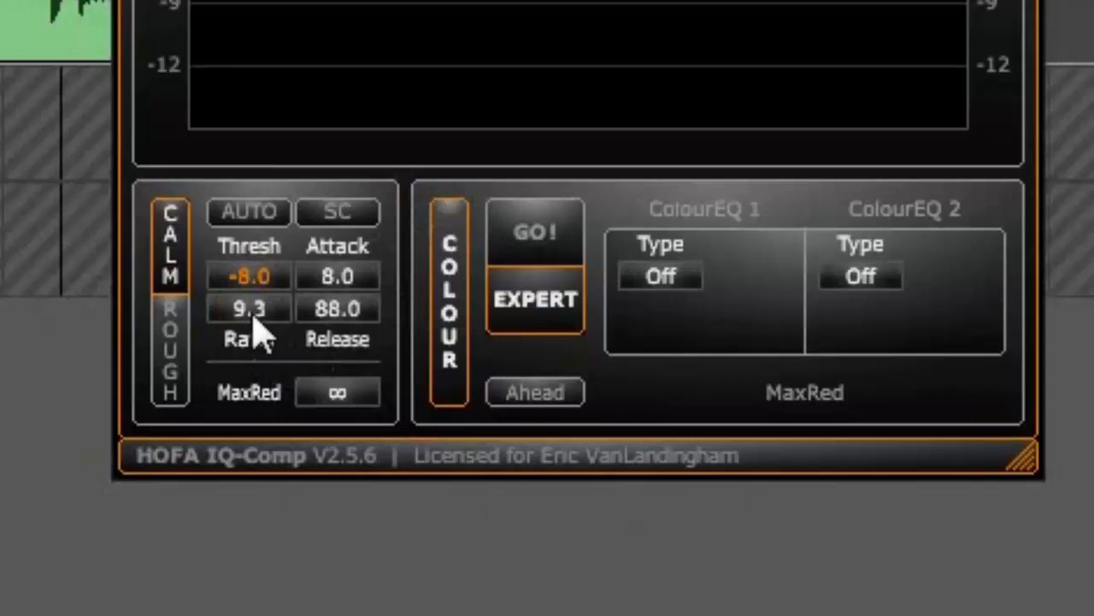
pyautogui.moveTo(248, 307); pyautogui.dragTo(274, 342)
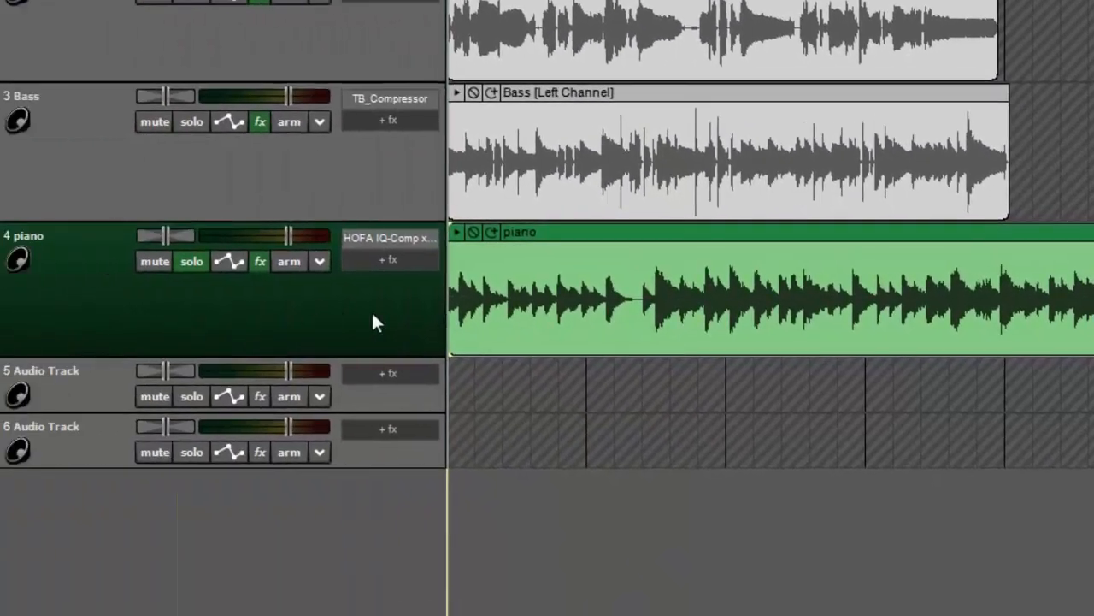
pyautogui.moveTo(414, 328)
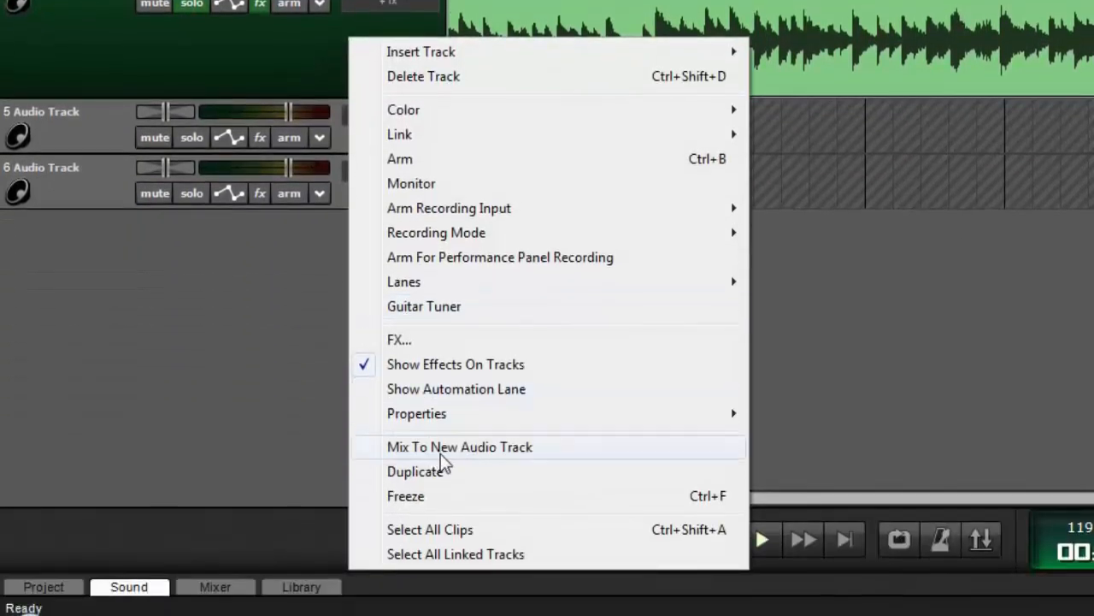
# Mix the compressed piano to a new piano [Left Channel] audio track below the original.
pyautogui.click(460, 447)
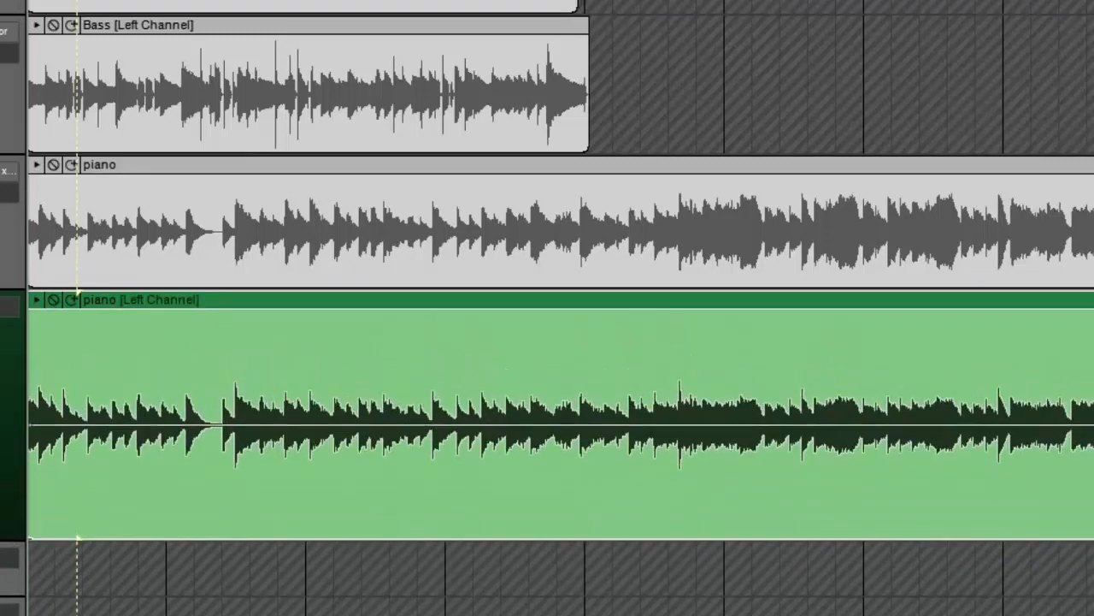
pyautogui.moveTo(496, 400)
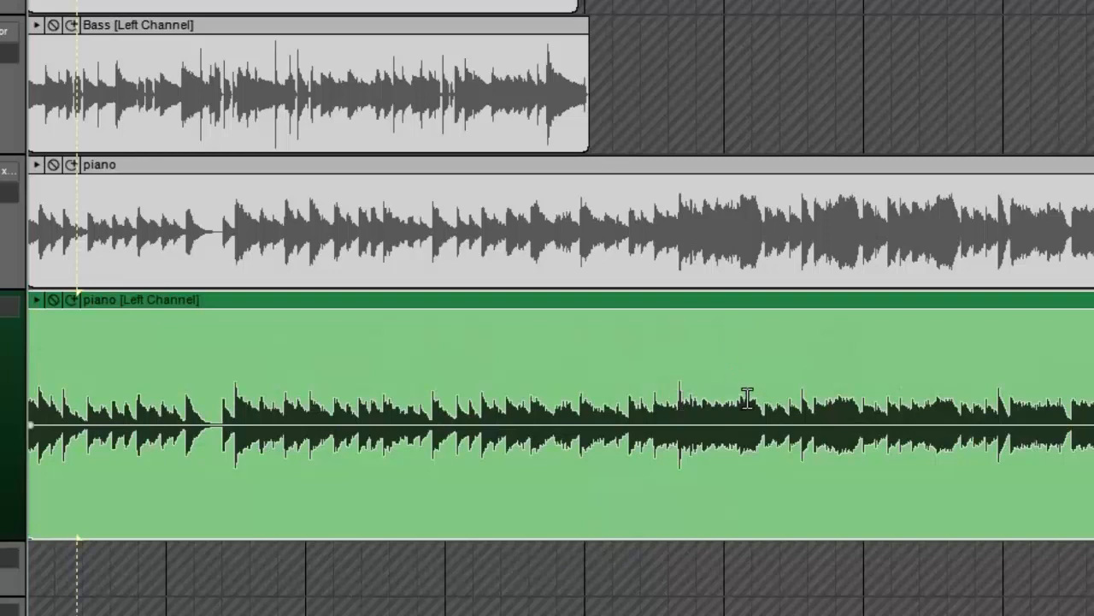
pyautogui.moveTo(78, 419)
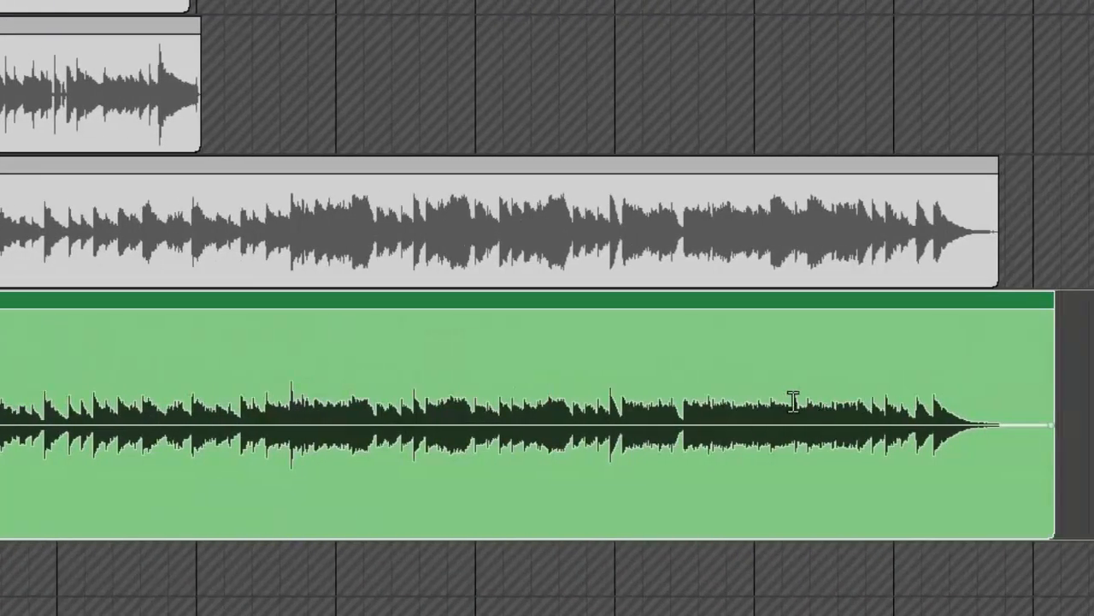
pyautogui.click(786, 222)
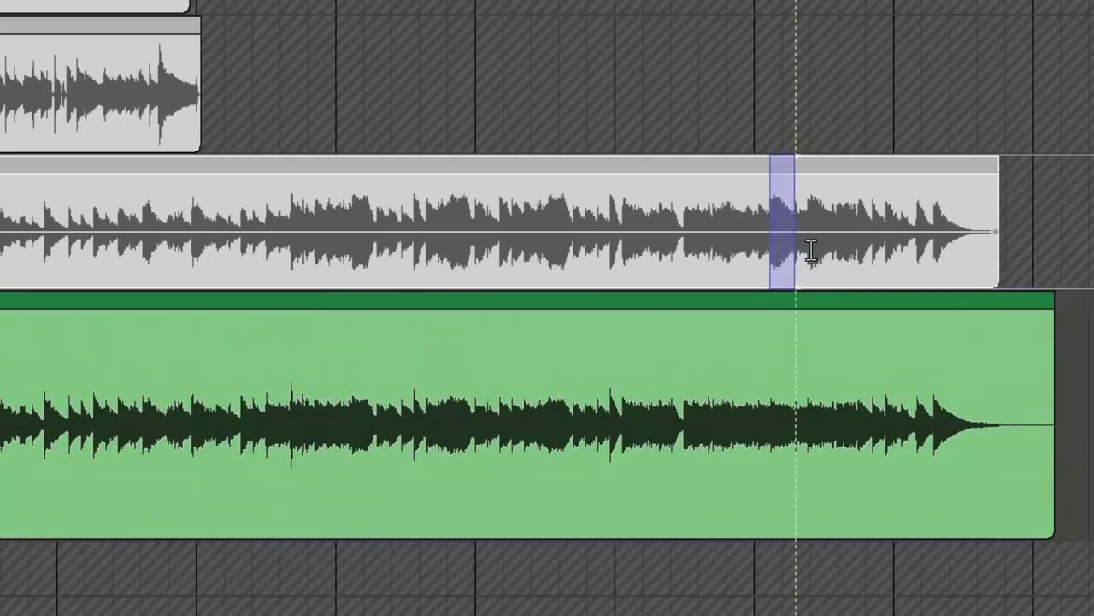